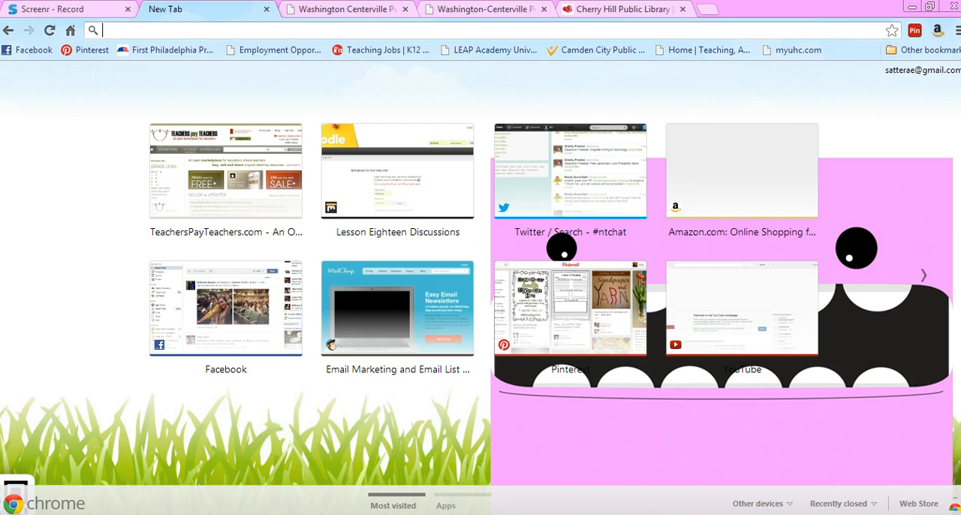
Step: Find EBSCOhost via a Google search and go to the search.epnet.com login page
text(ebscohost)
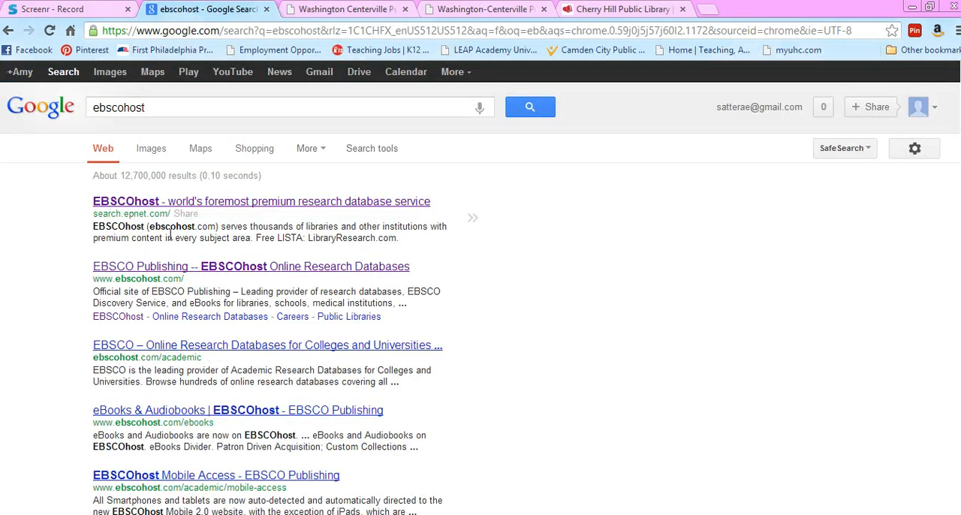
mouse_move(207, 208)
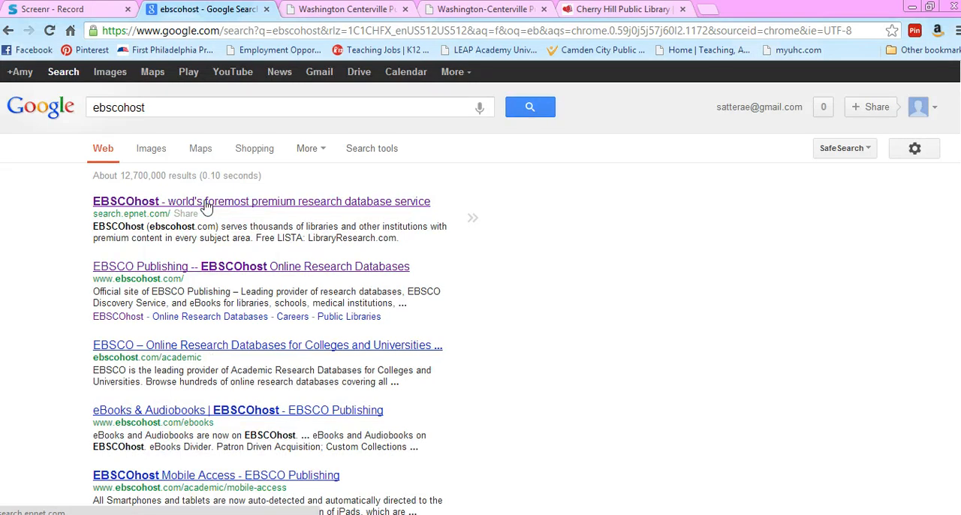
click(261, 201)
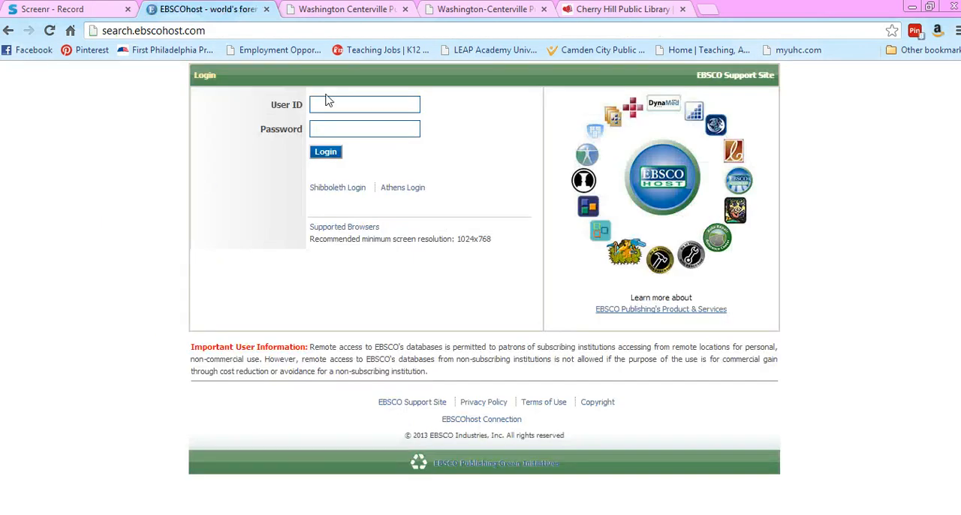
Step: Sign in to EBSCOhost with the school's INFOhio User ID and password
text(infohio)
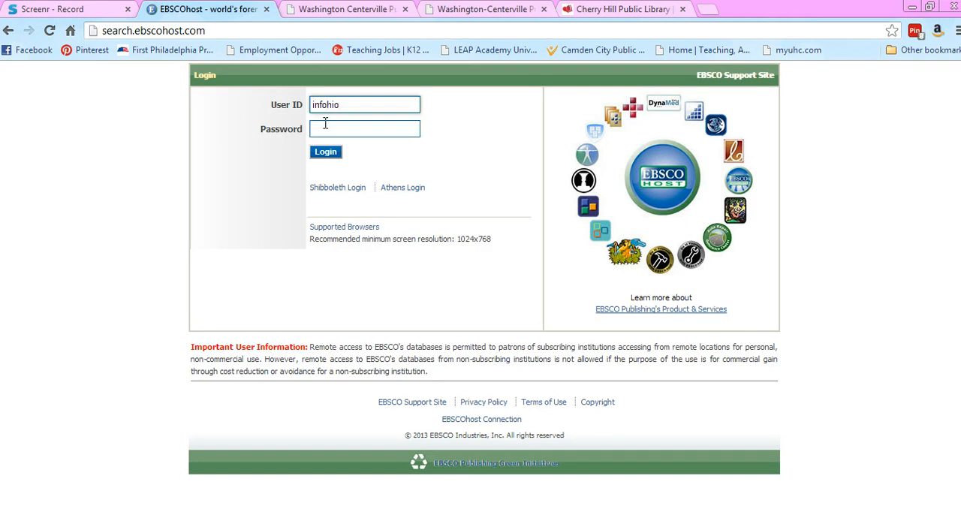
text(••)
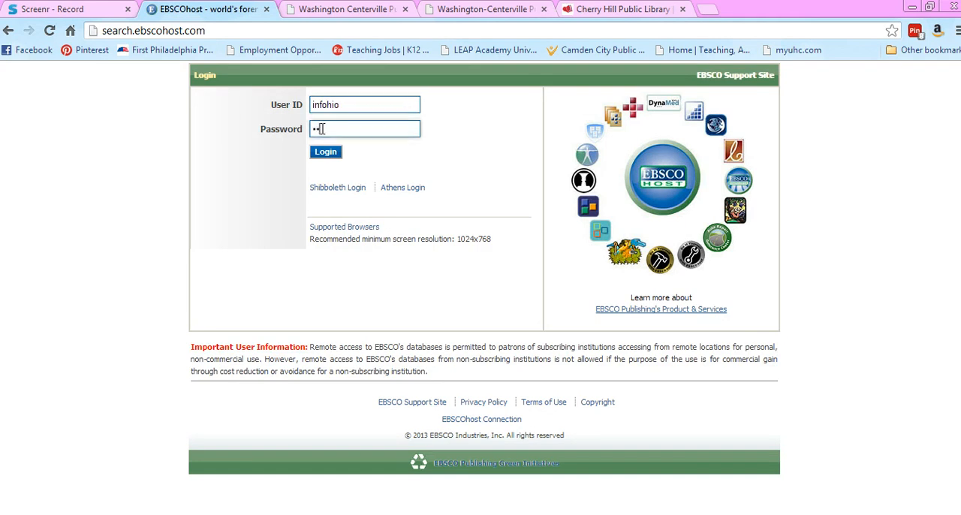
click(324, 152)
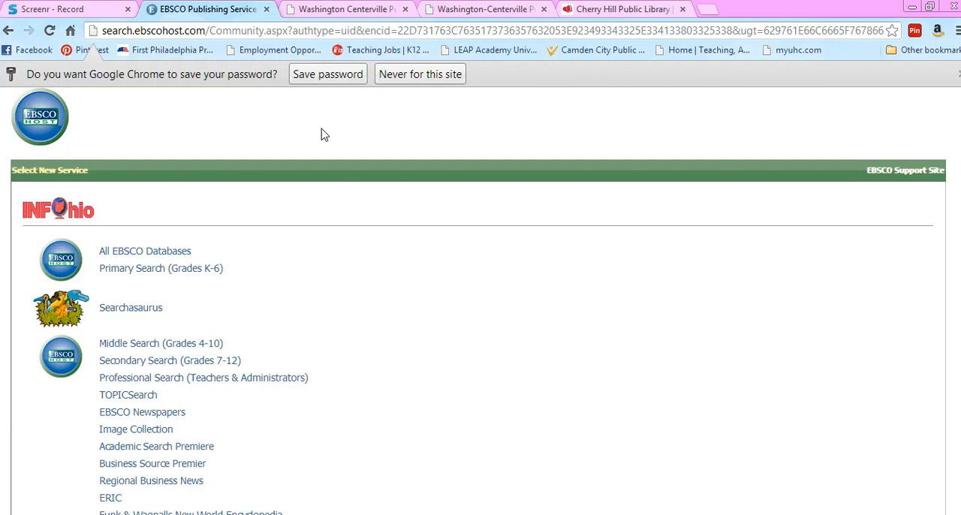
mouse_move(131, 308)
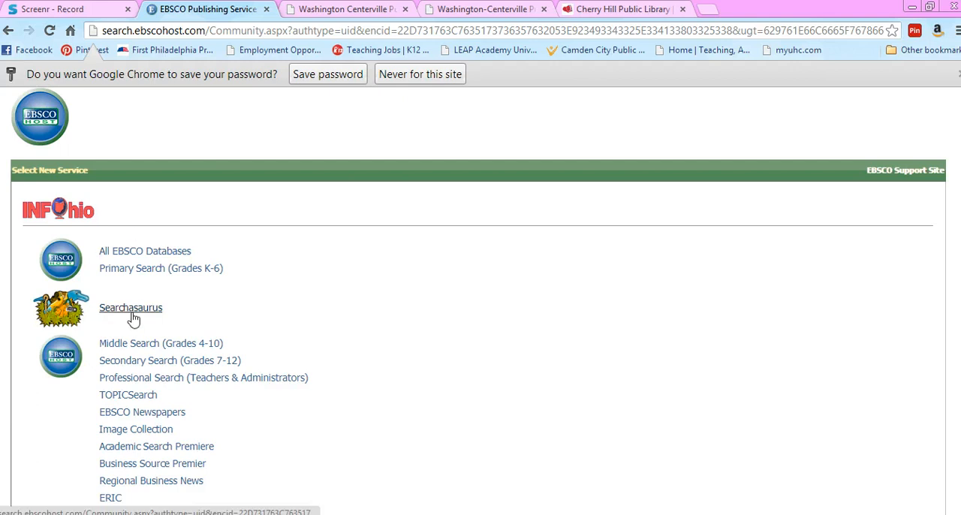
Step: Enter the Searchasaurus database from the INFOhio service list
click(130, 308)
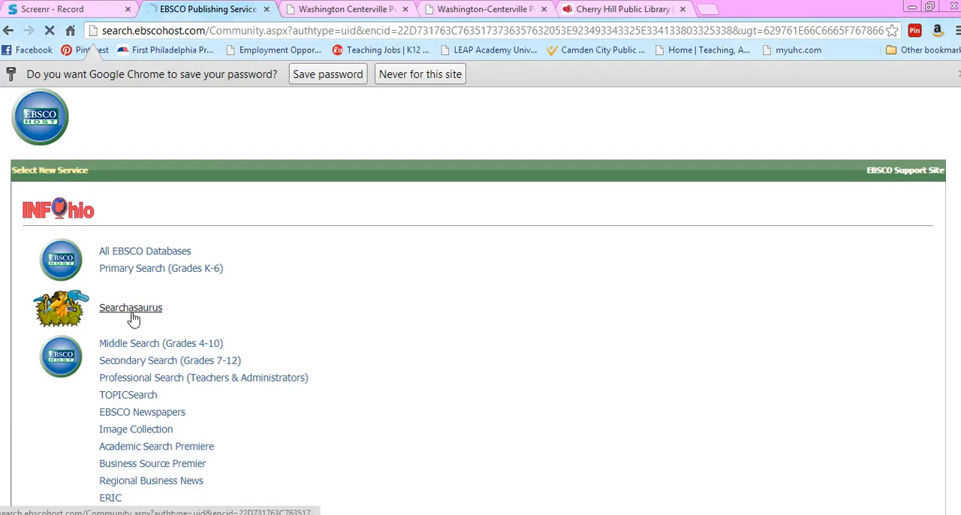
click(131, 306)
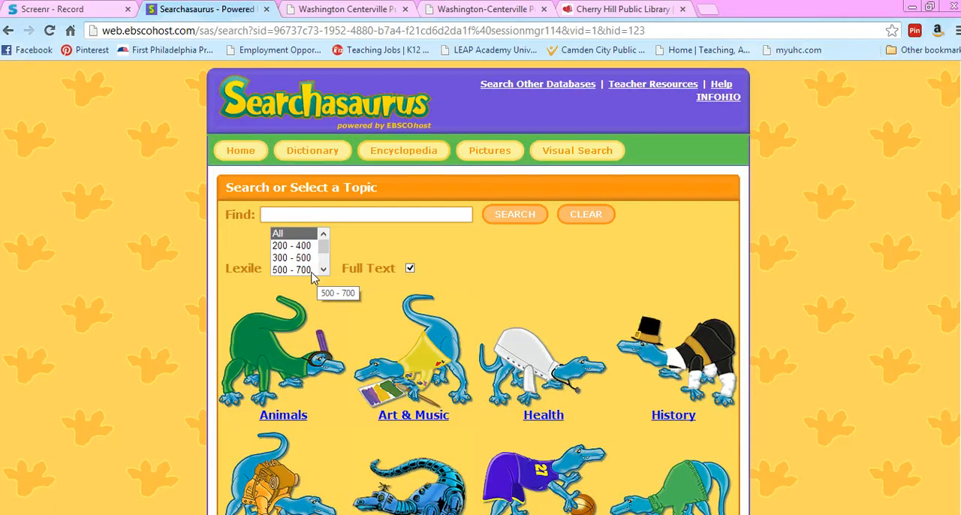
Step: Search robots limited to Lexile 500–700 and view the first result's PDF, I Use a Robot to Go to School
click(366, 213)
text(robots)
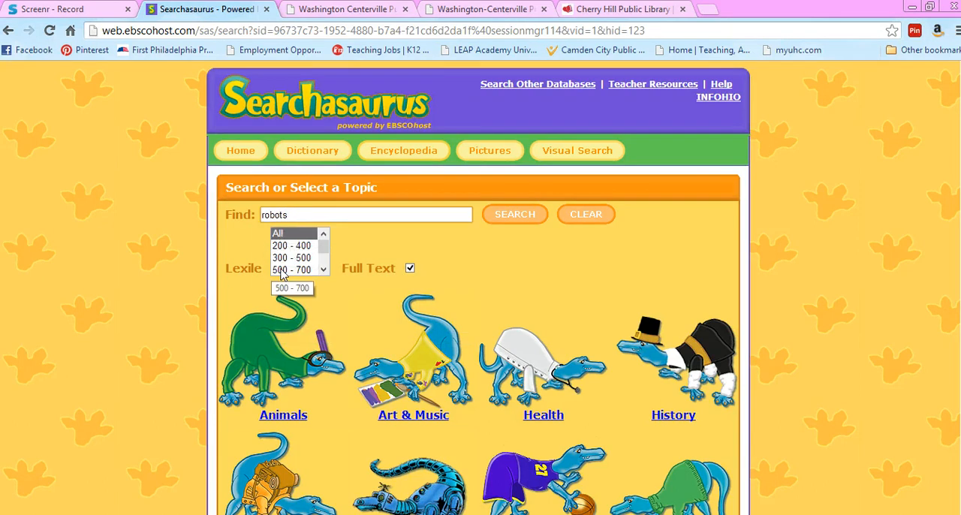
click(292, 270)
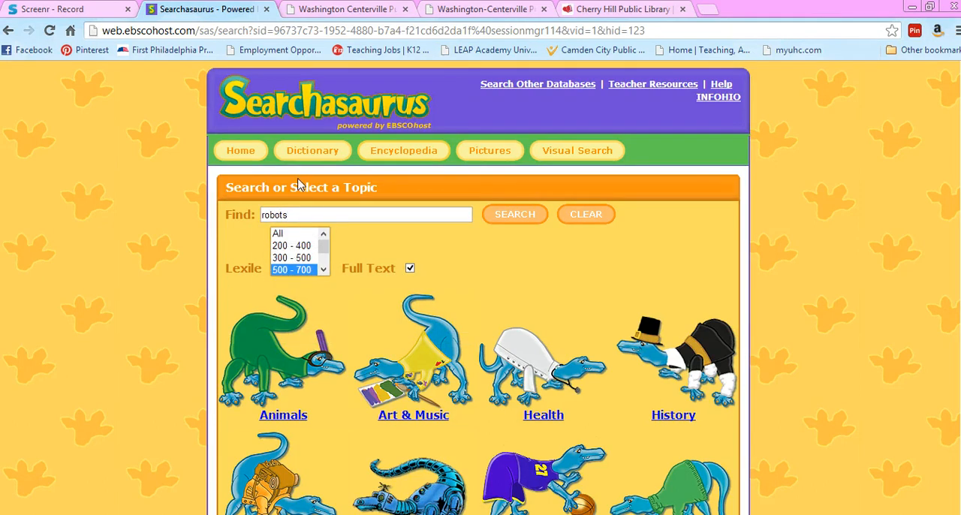
click(513, 213)
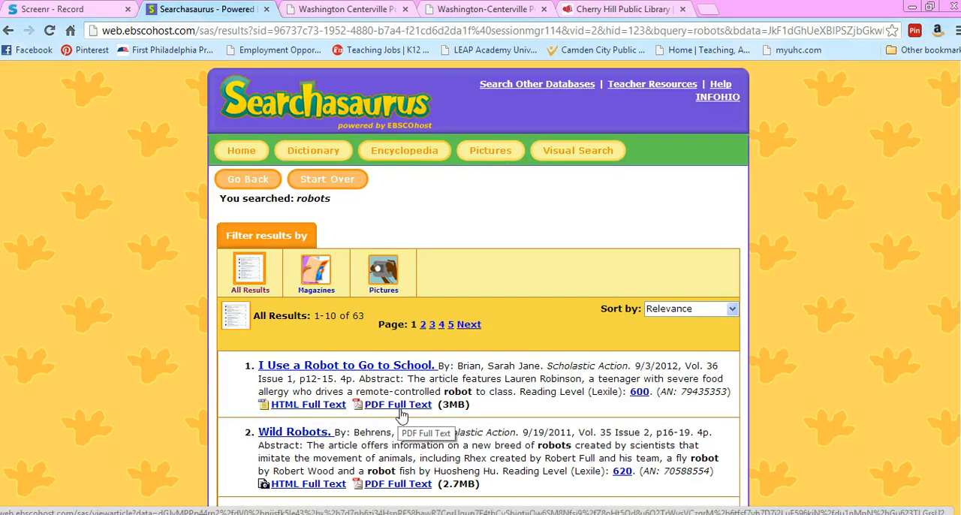
click(397, 404)
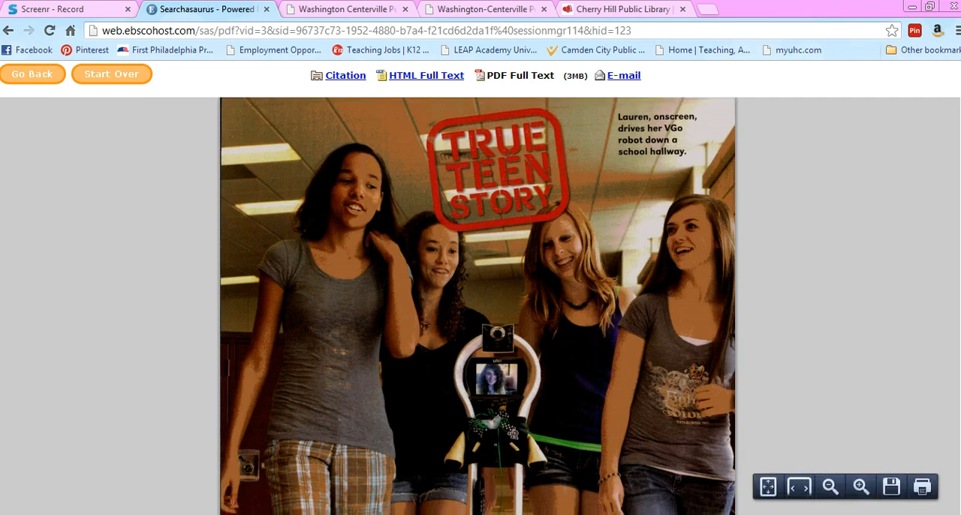
scroll(down, 3)
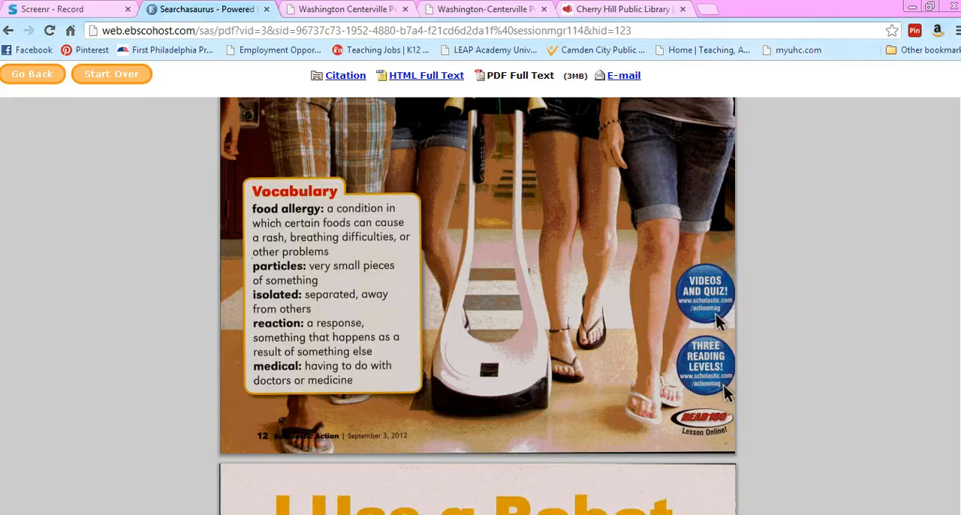
scroll(down, 3)
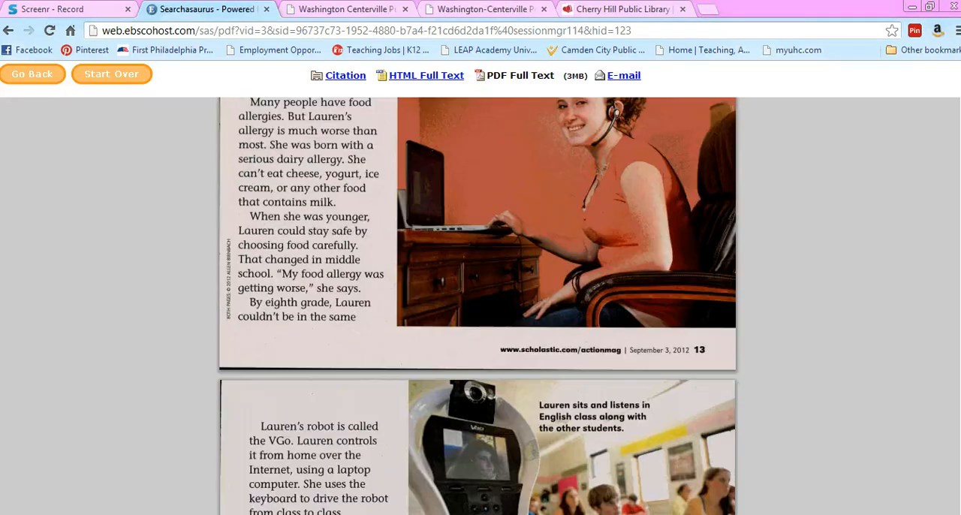
scroll(down, 3)
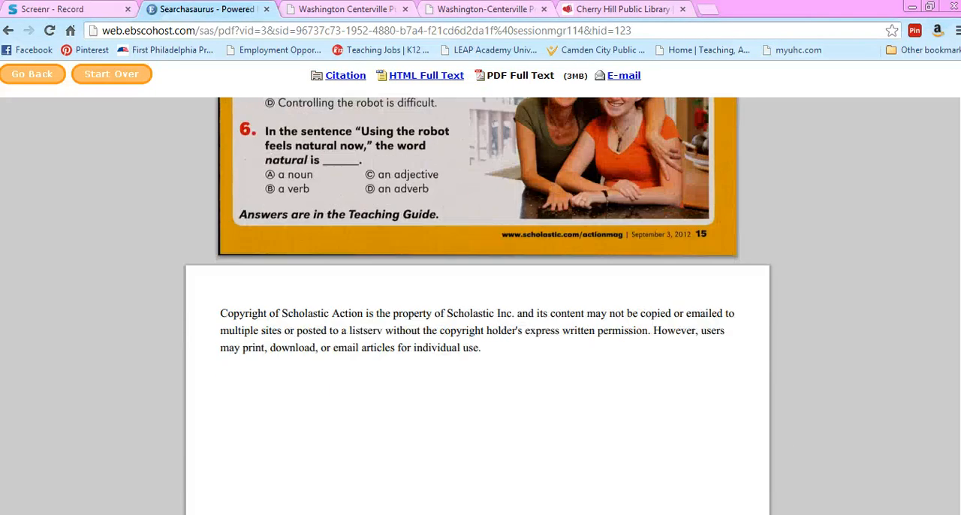
scroll(down, 3)
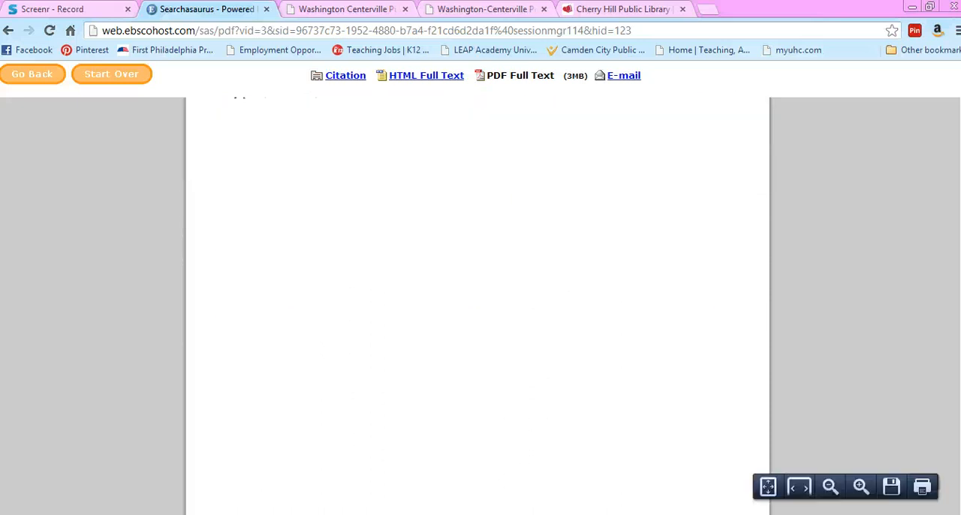
scroll(down, 3)
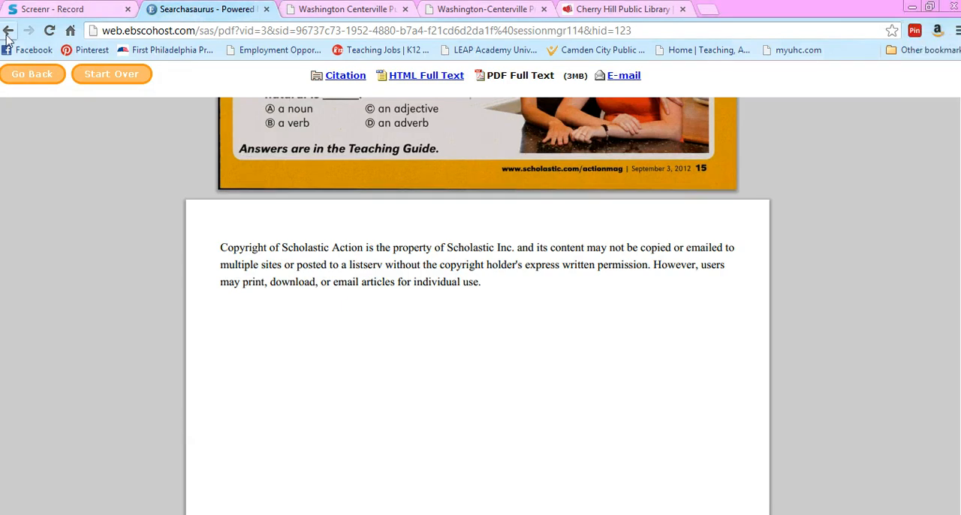
Step: Return to the robots results and bring up the third article, Everybody Needs a Name...--Even a Robot!, as HTML full text
click(9, 30)
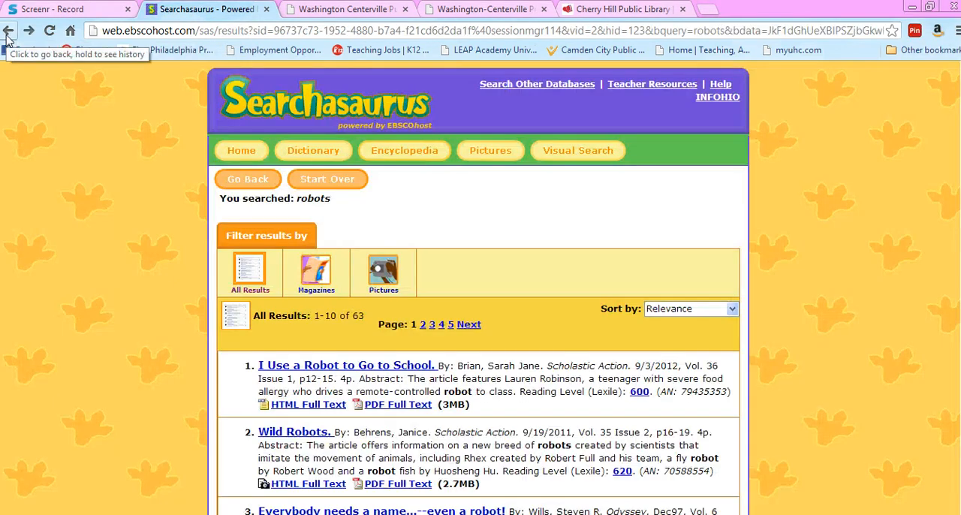
mouse_move(953, 177)
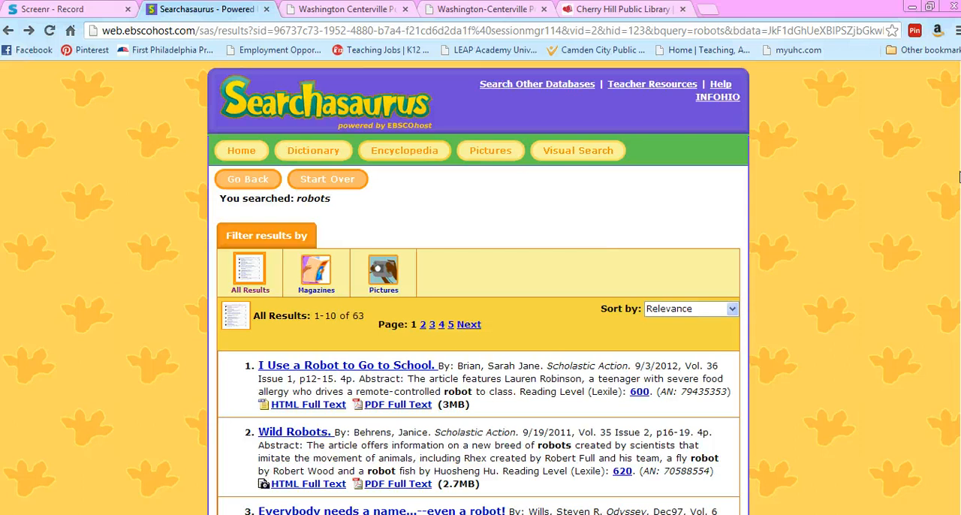
scroll(down, 3)
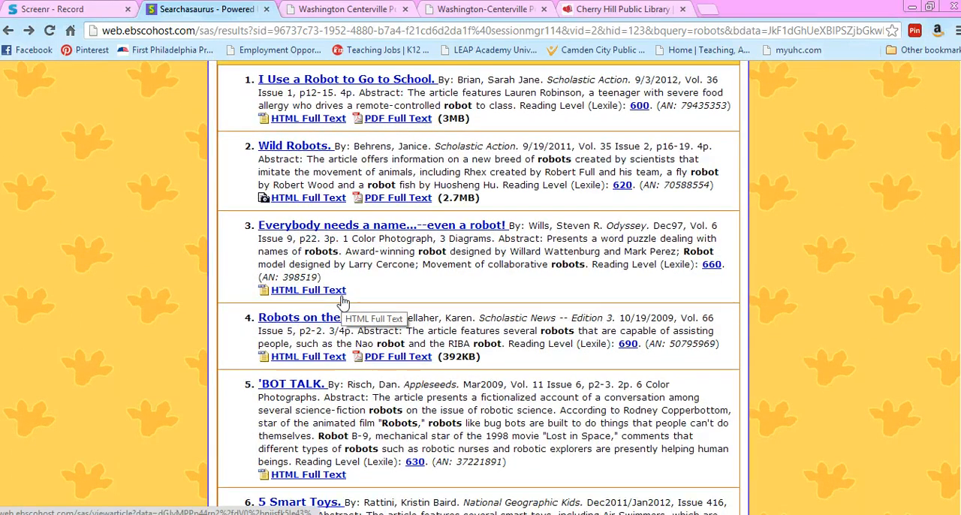
right_click(308, 290)
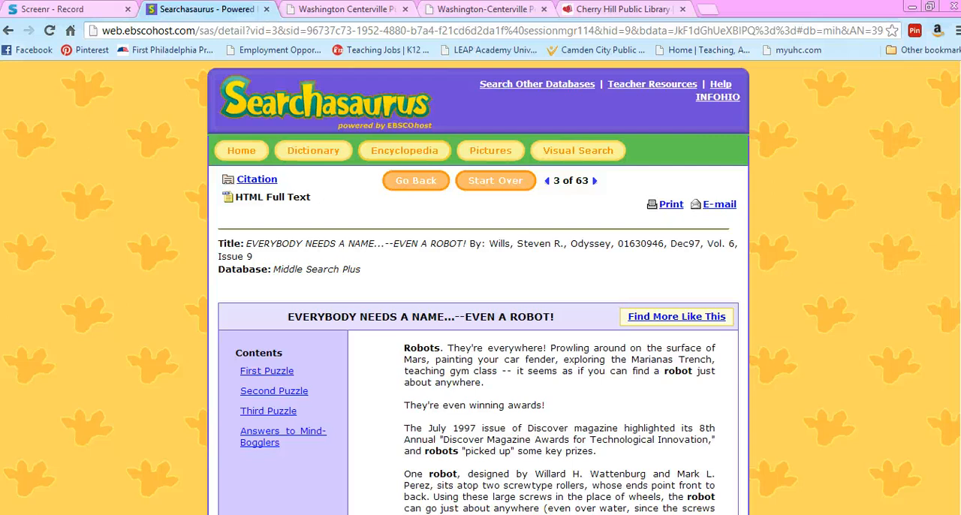
Step: Read through the article to its answers, then go back to begin a fresh Searchasaurus search
scroll(down, 3)
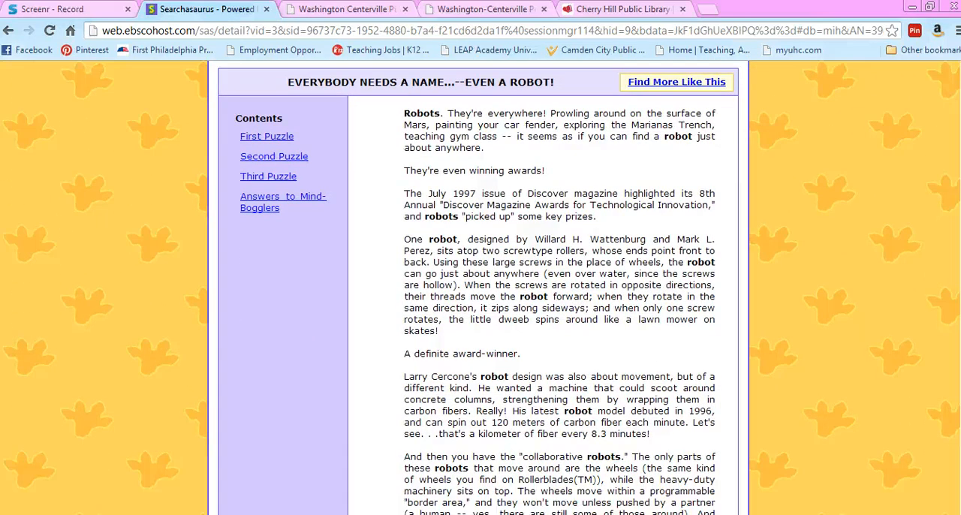
scroll(down, 3)
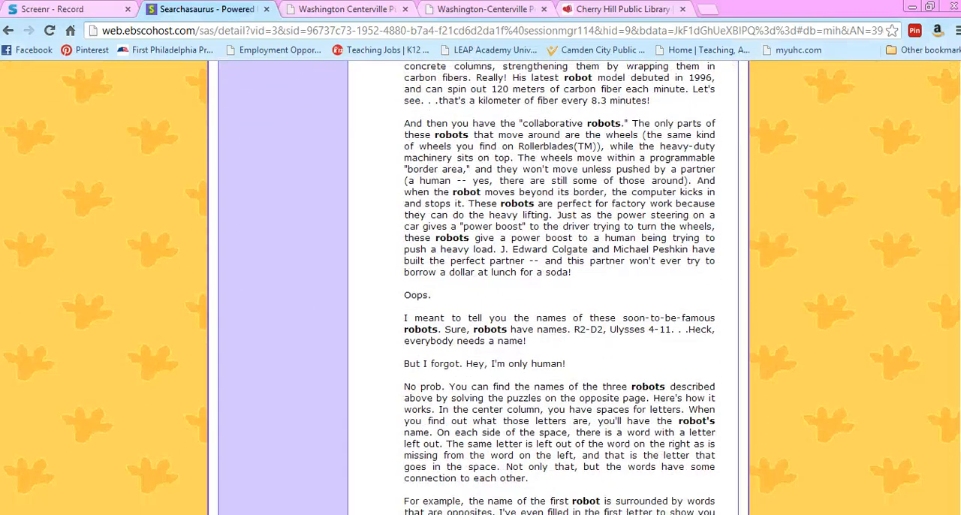
scroll(down, 3)
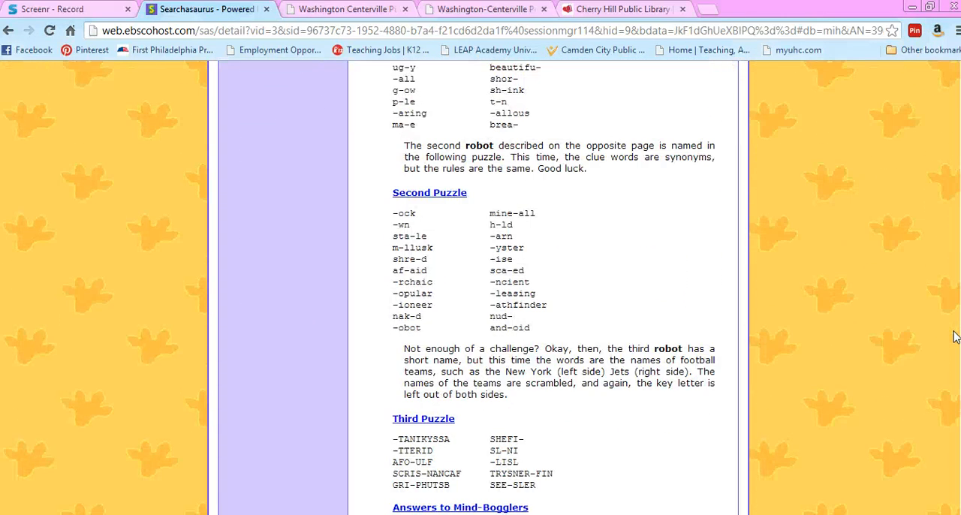
scroll(down, 3)
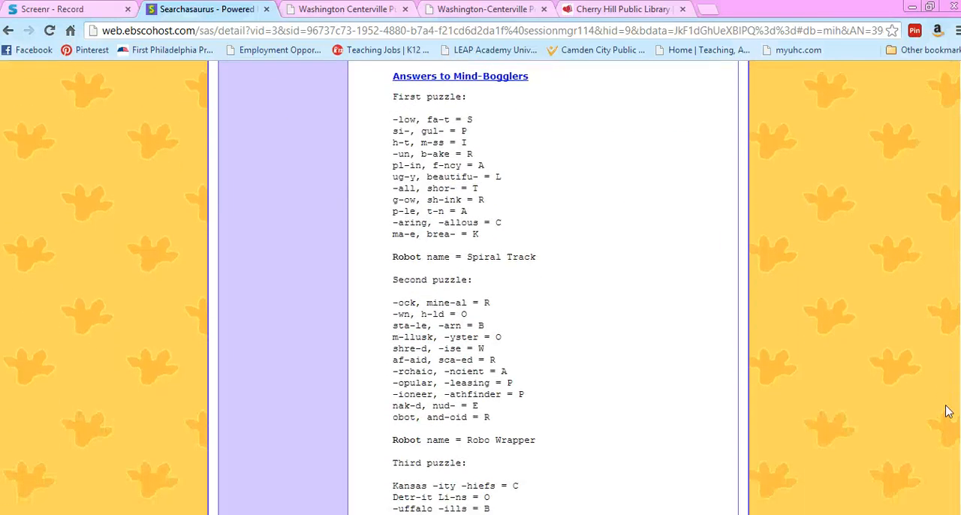
scroll(up, 3)
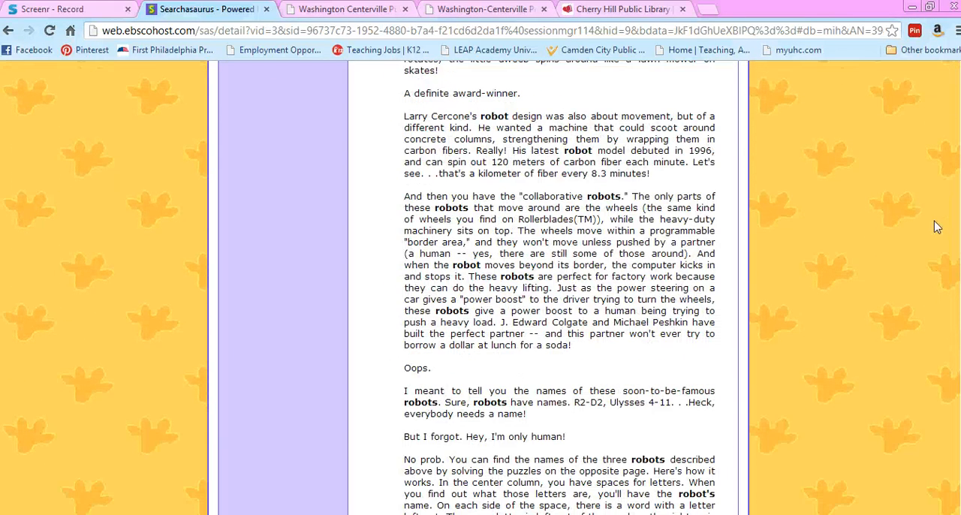
click(9, 30)
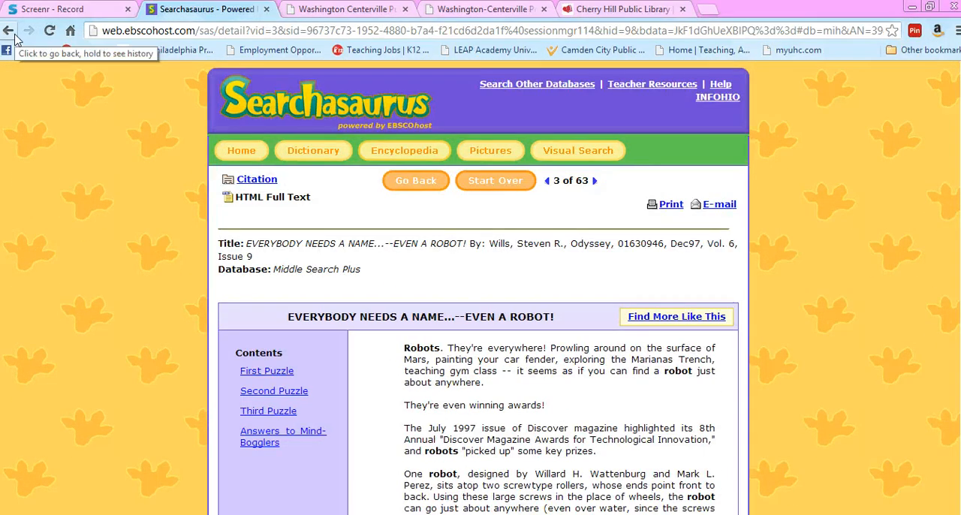
click(495, 180)
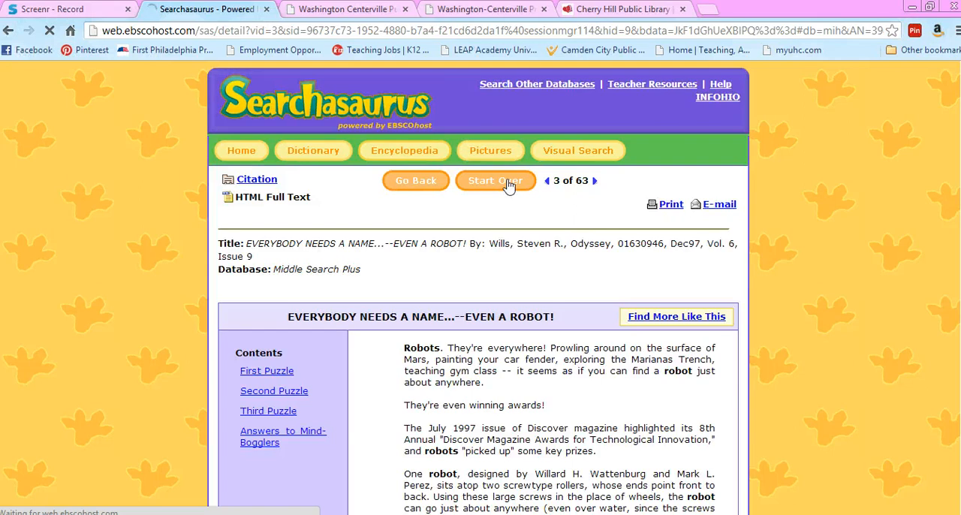
Step: List Art & Music articles on Music at Lexile 850–1050, then bring up the recently visited pages
click(495, 180)
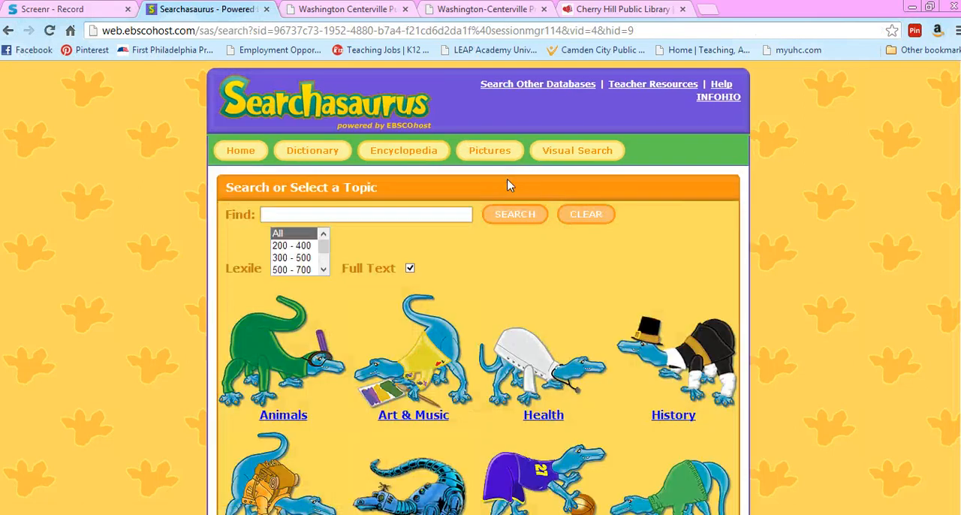
mouse_move(413, 379)
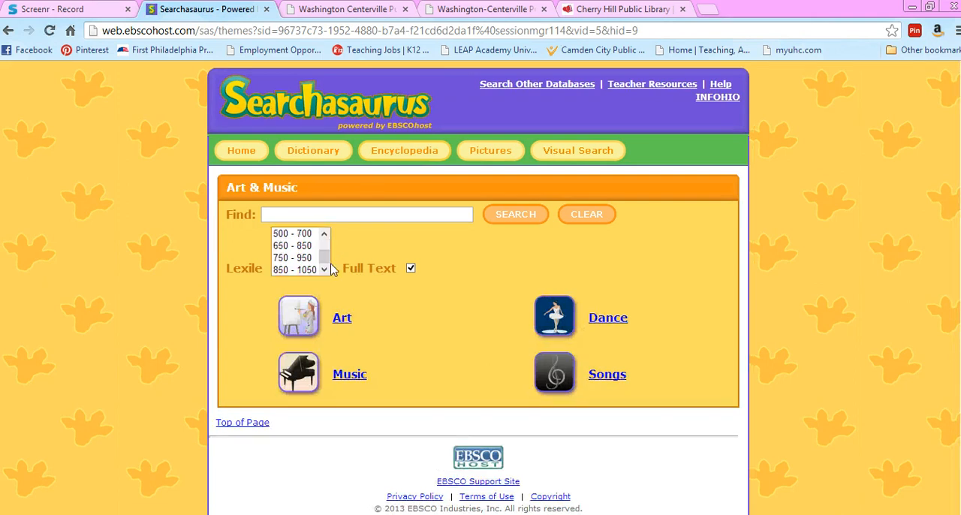
click(295, 270)
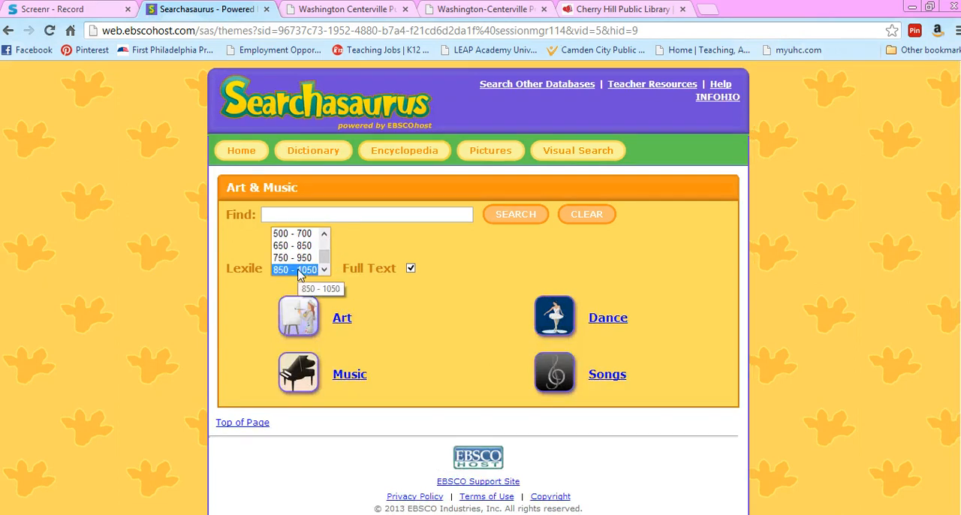
click(348, 374)
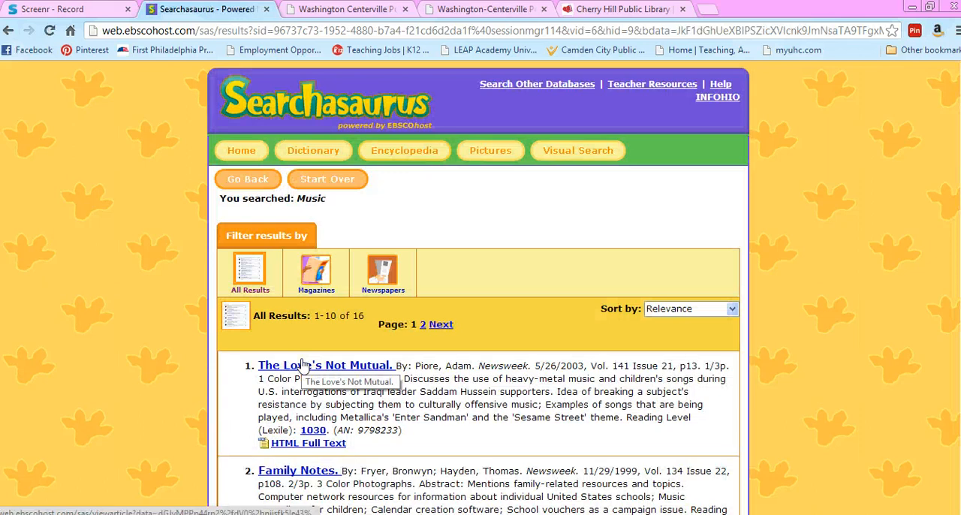
scroll(down, 3)
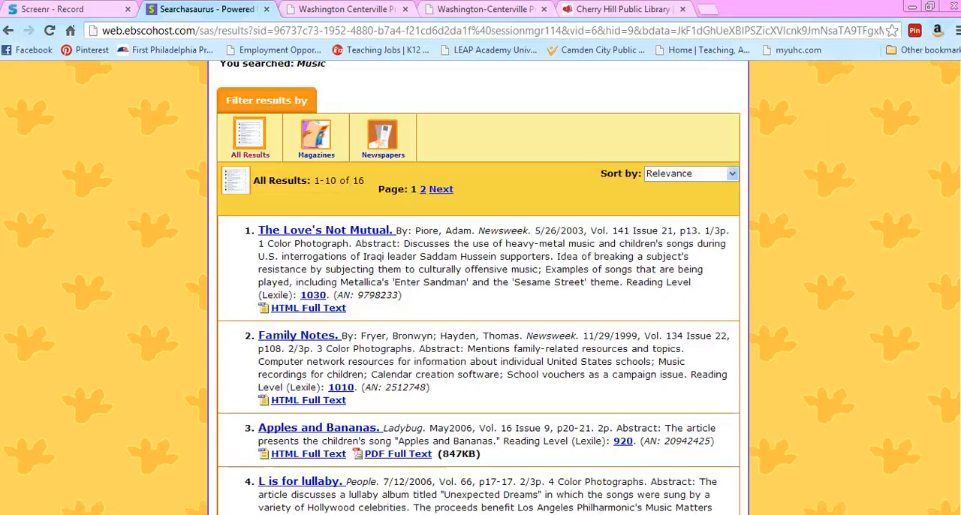
scroll(up, 3)
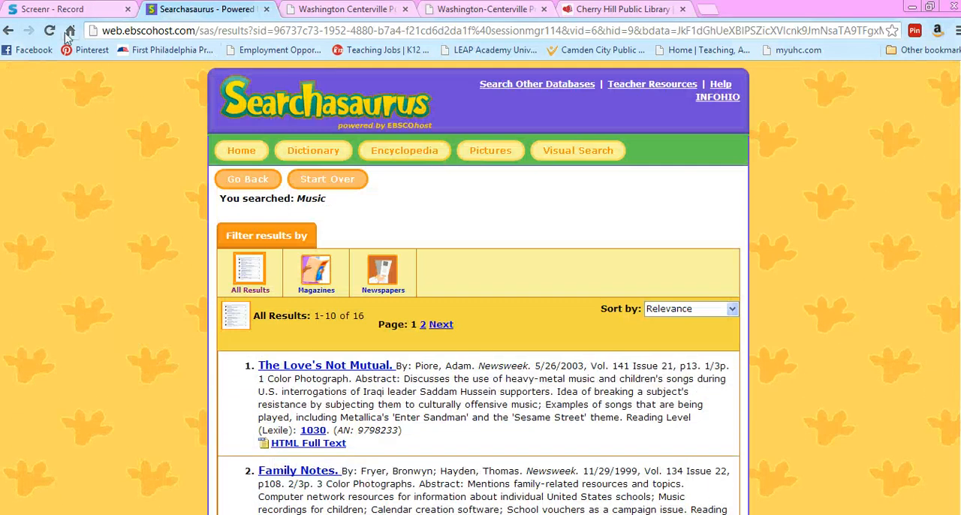
click(9, 31)
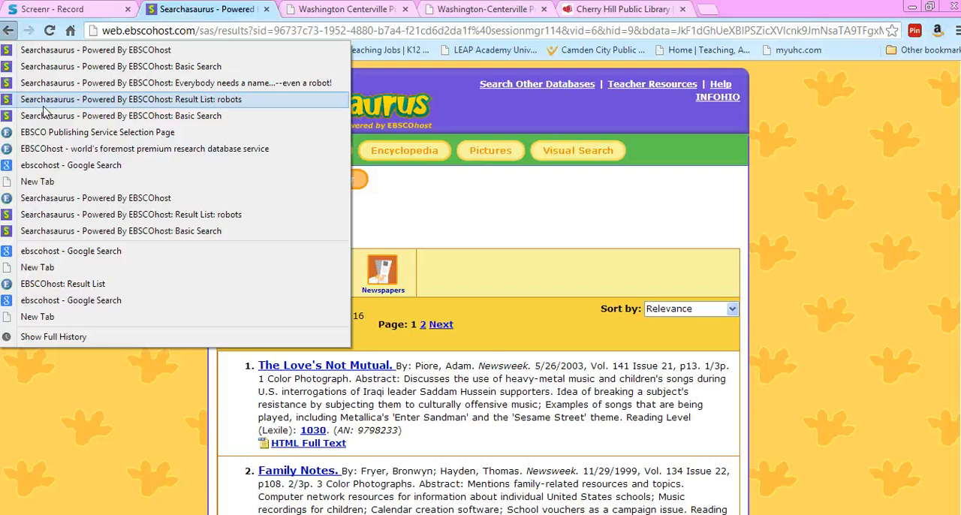
Step: Return to the EBSCO service selection page and enter the Kids Search database
click(98, 132)
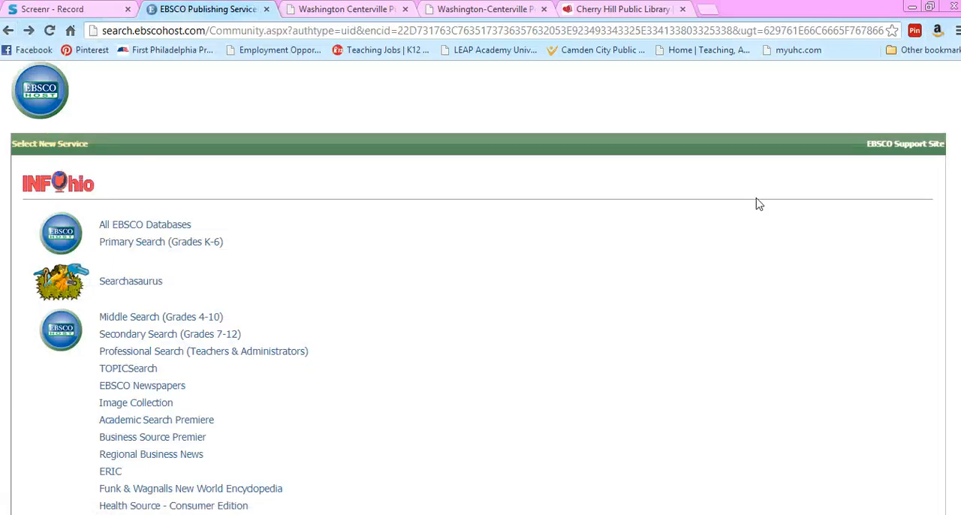
scroll(down, 3)
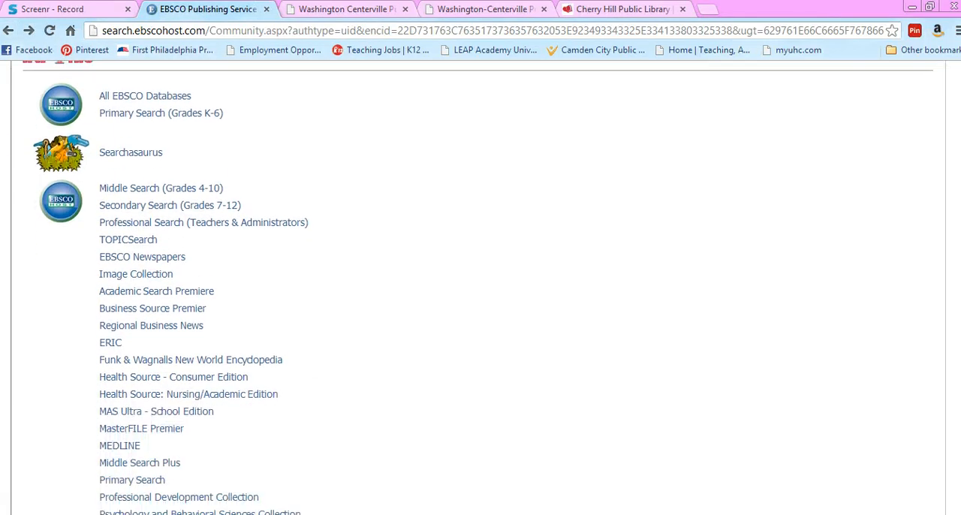
scroll(down, 3)
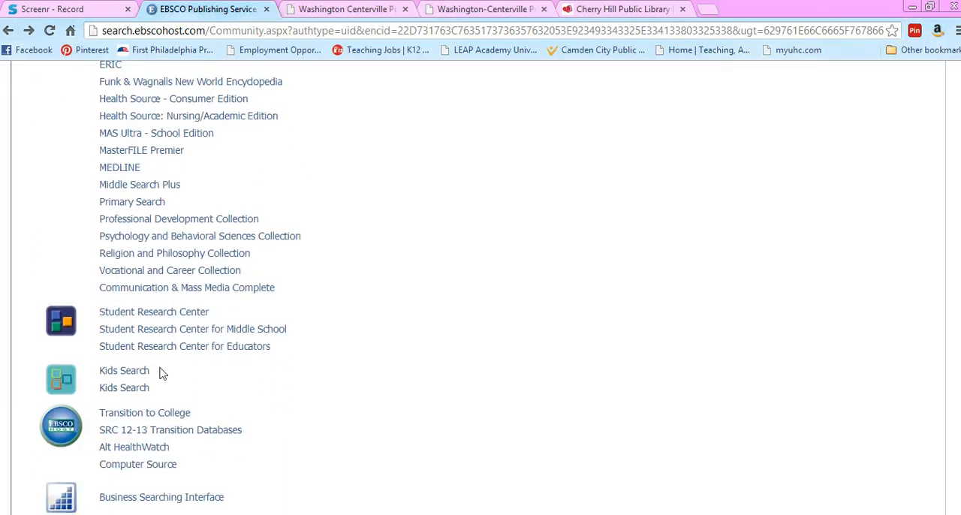
click(123, 371)
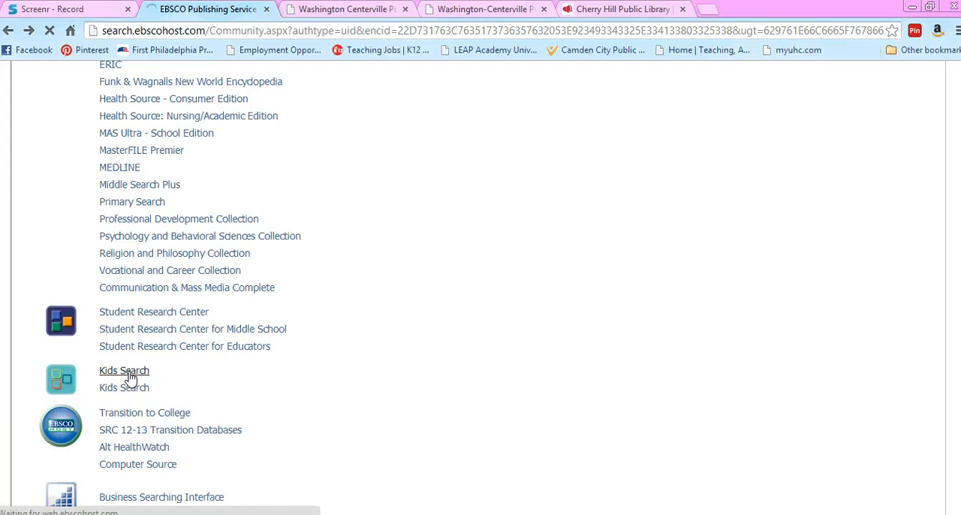
click(123, 371)
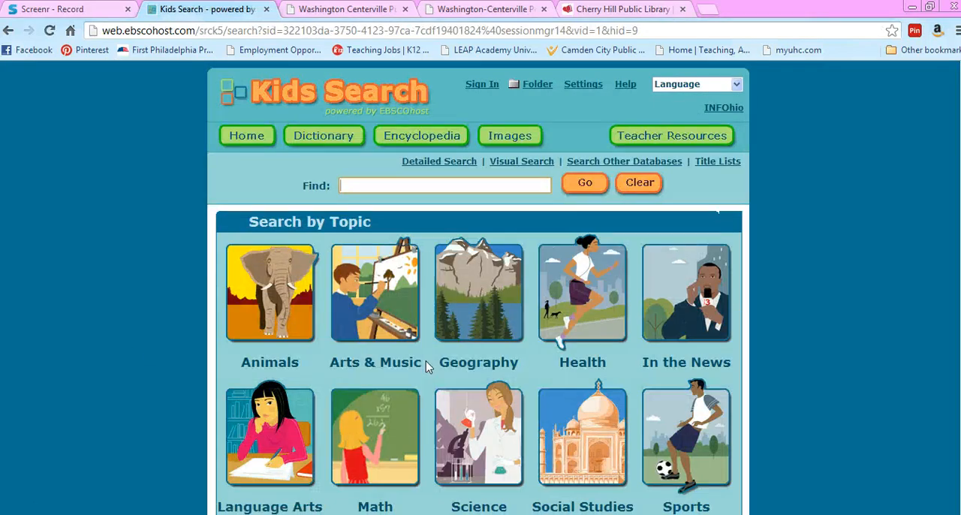
Step: Search Geography narrowed to Countries of the World, review the 6,404 results and return to the topic options
click(477, 292)
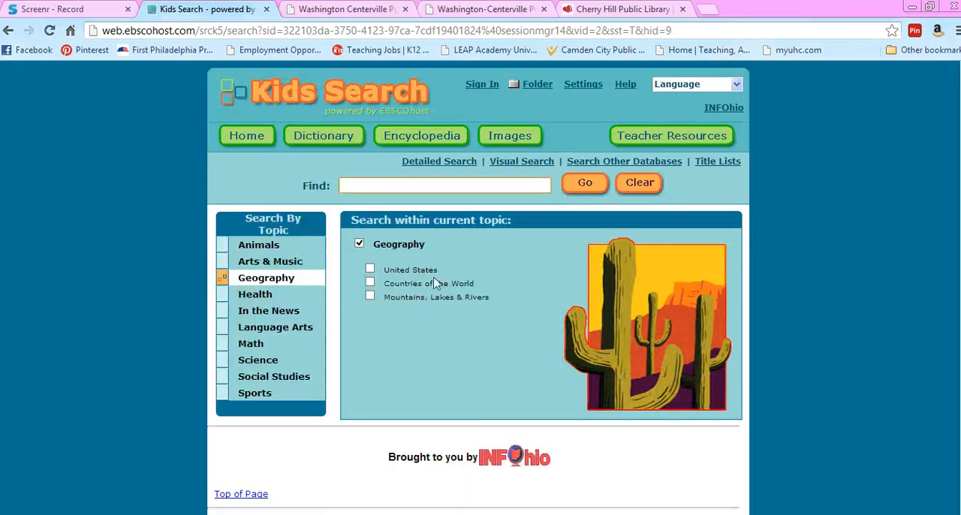
click(369, 282)
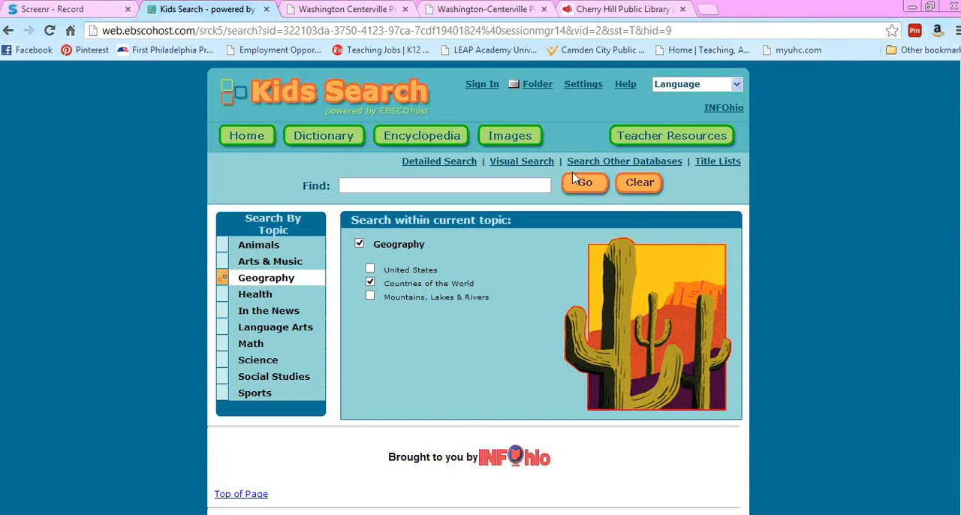
click(584, 183)
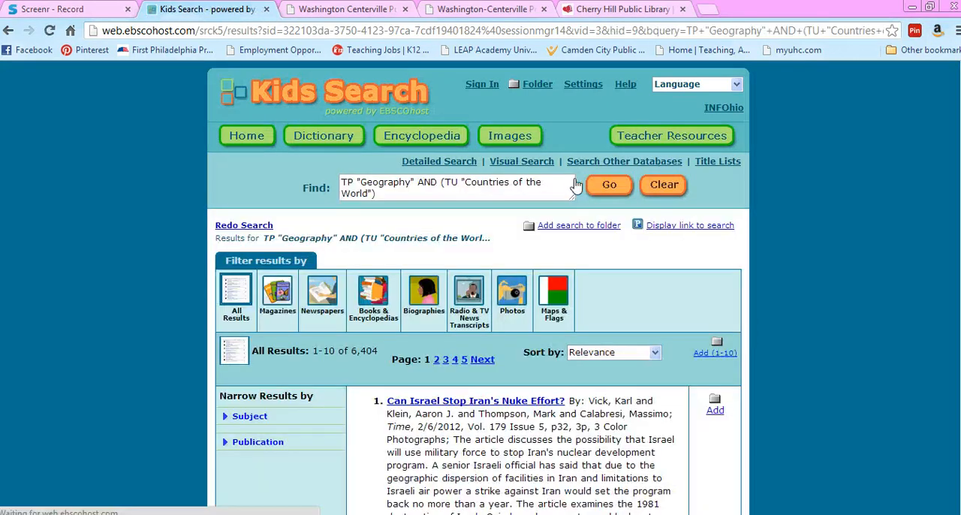
scroll(down, 3)
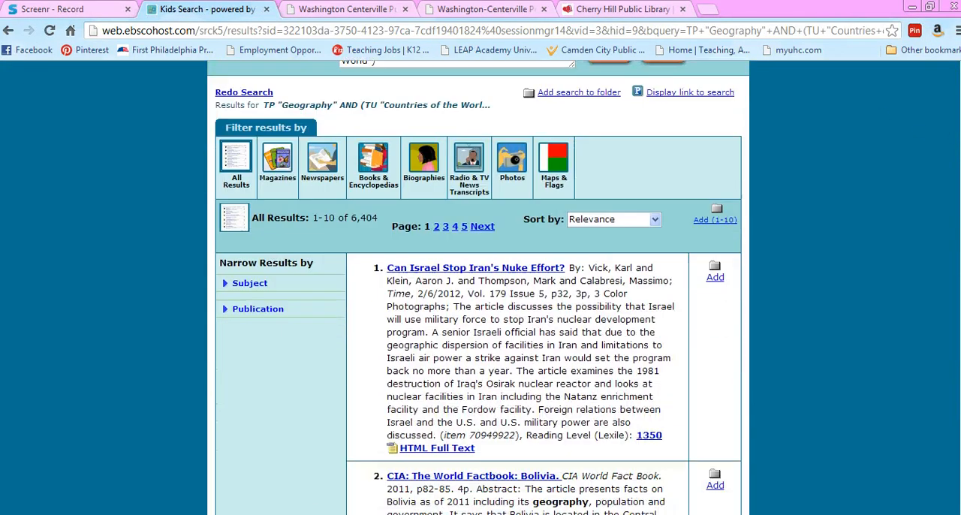
scroll(down, 3)
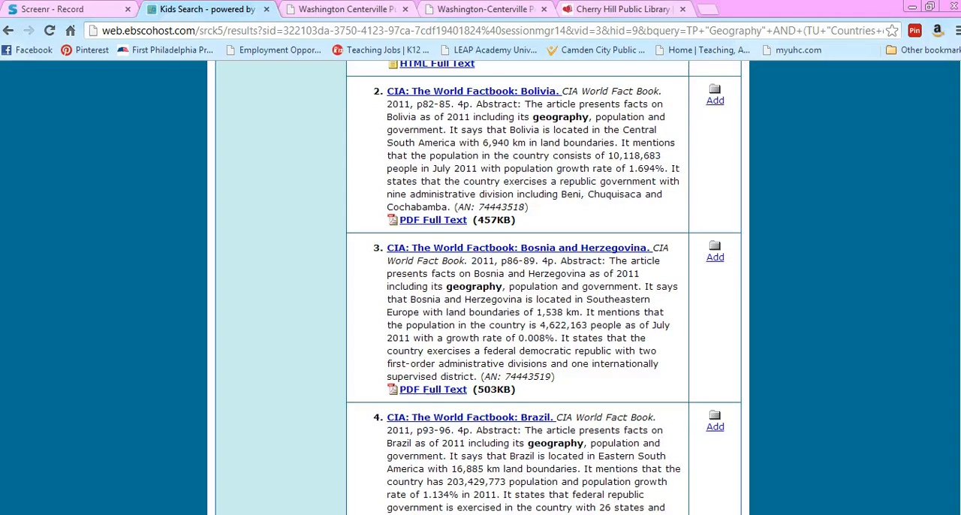
scroll(down, 3)
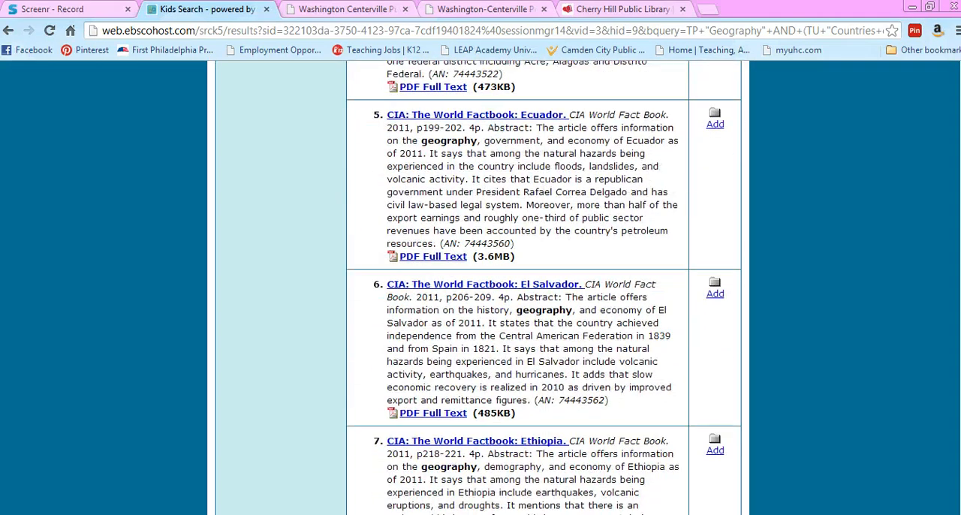
scroll(down, 3)
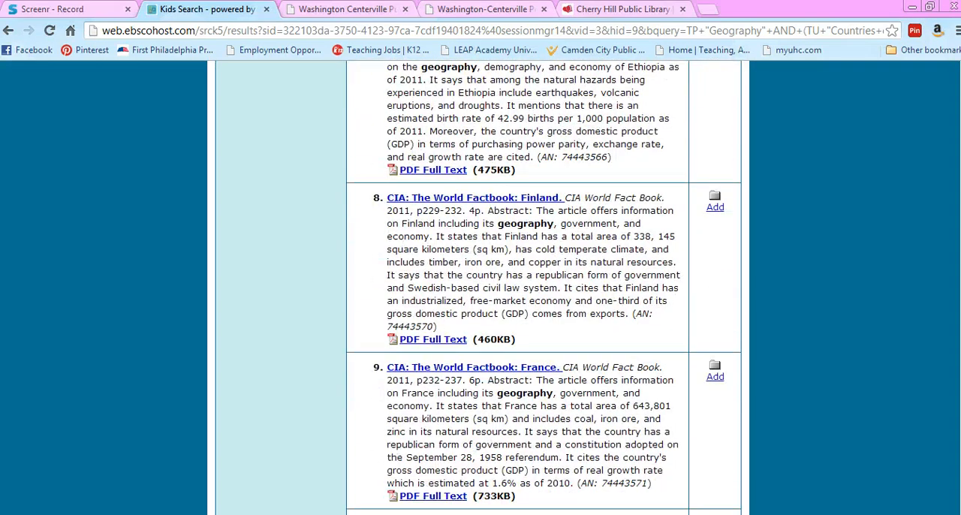
scroll(up, 3)
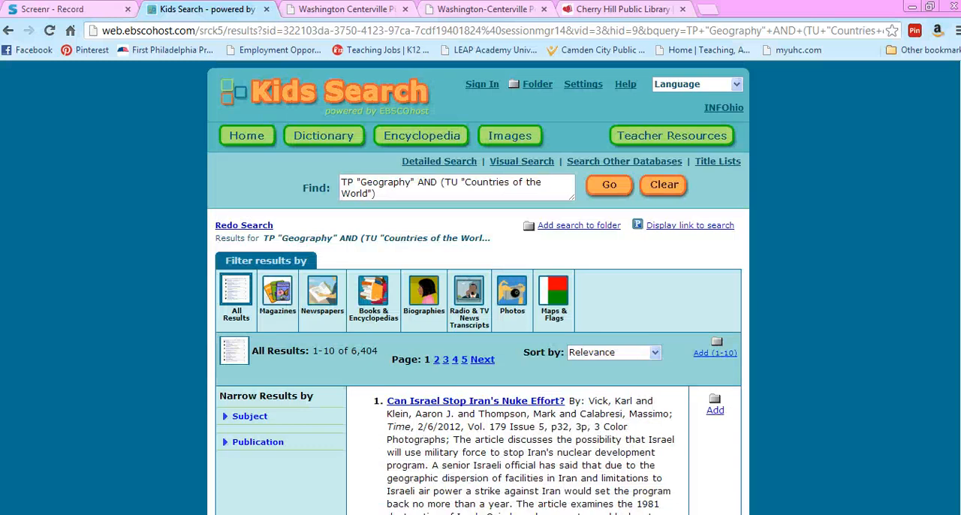
click(9, 30)
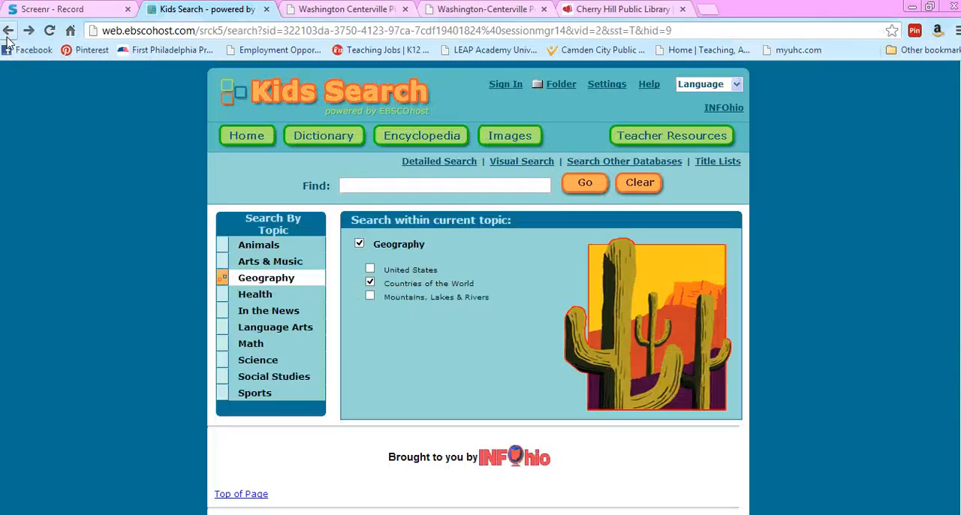
Step: Return to the service list and enter Professional Search, showing Academic Search Premier and ERIC
click(9, 30)
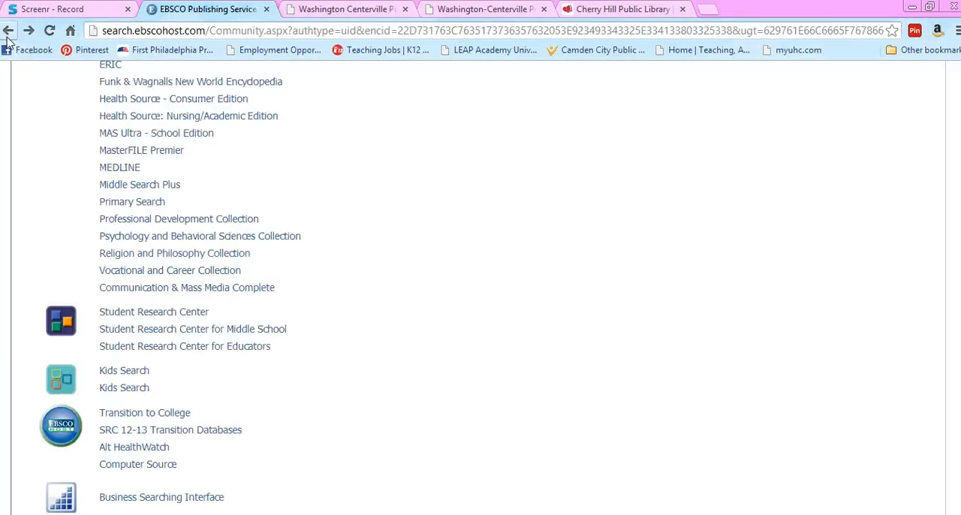
mouse_move(847, 338)
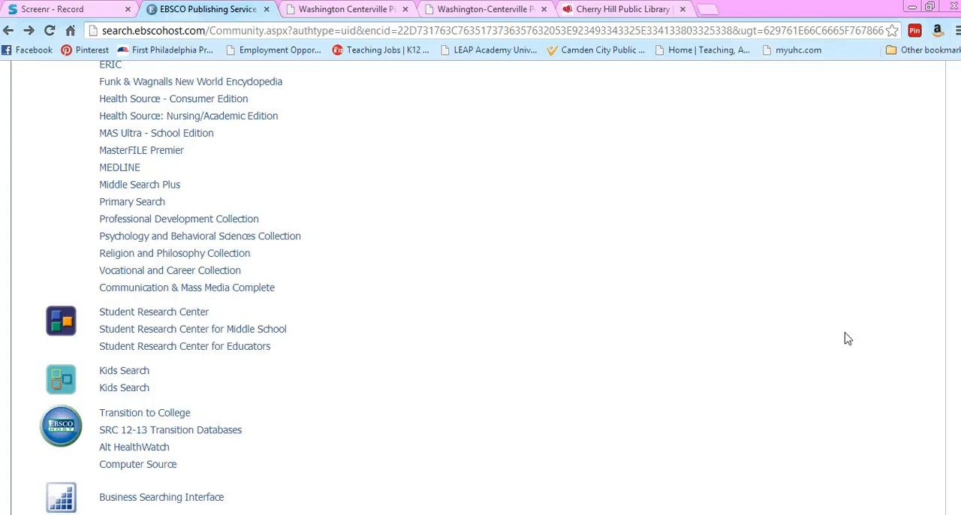
scroll(up, 3)
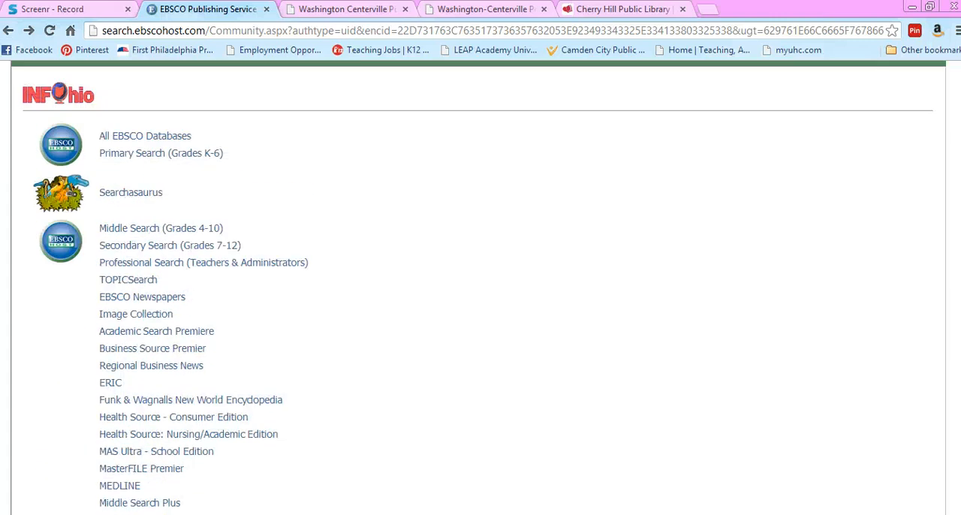
mouse_move(203, 261)
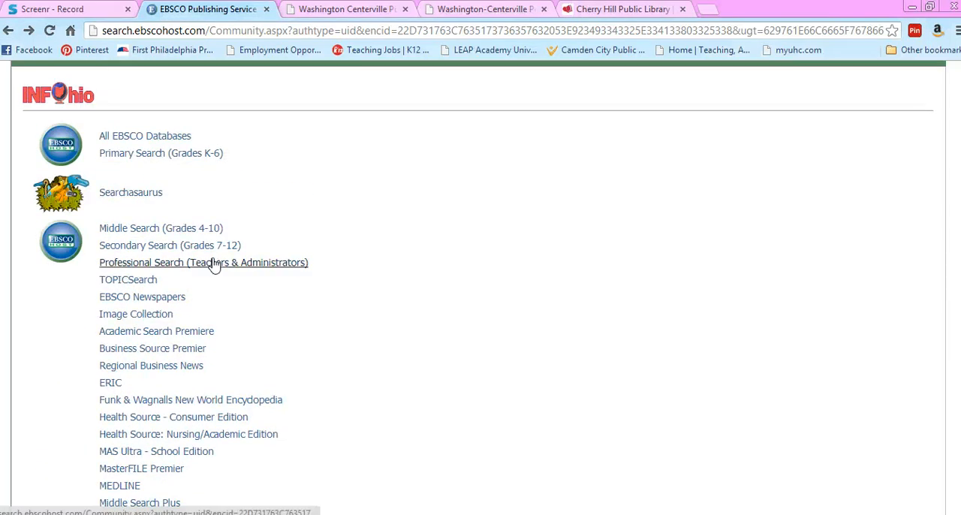
click(204, 262)
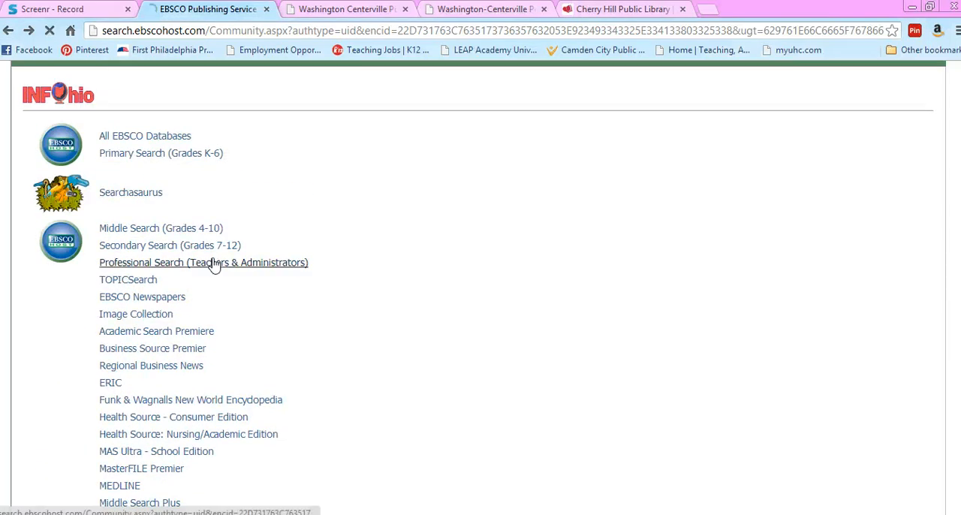
click(204, 261)
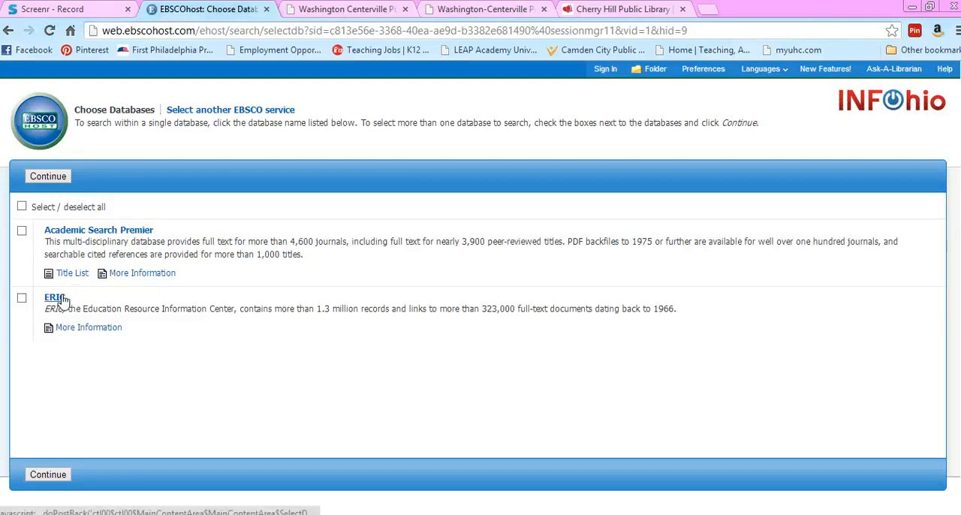
Step: Search ERIC for Reading Teacher journal articles limited to full text and Journal Articles (EJ)
click(53, 297)
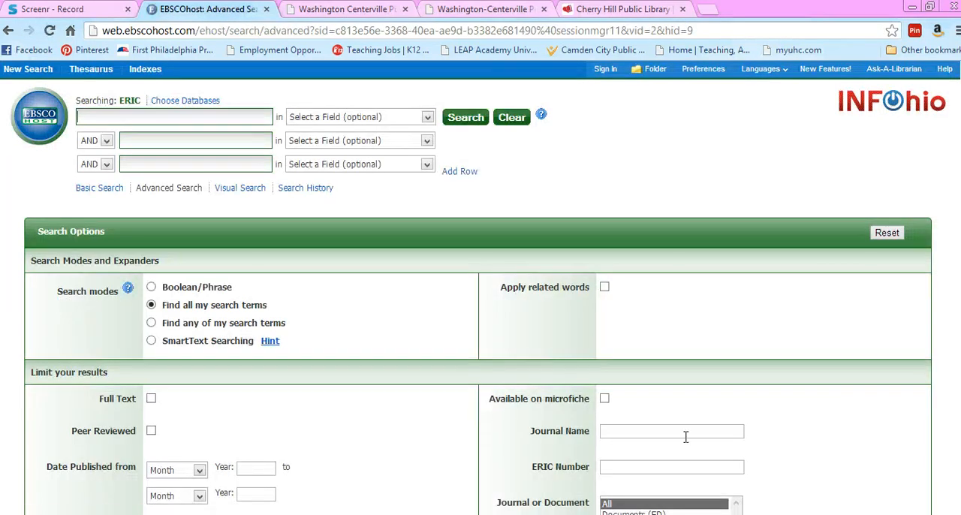
text(reading teacher)
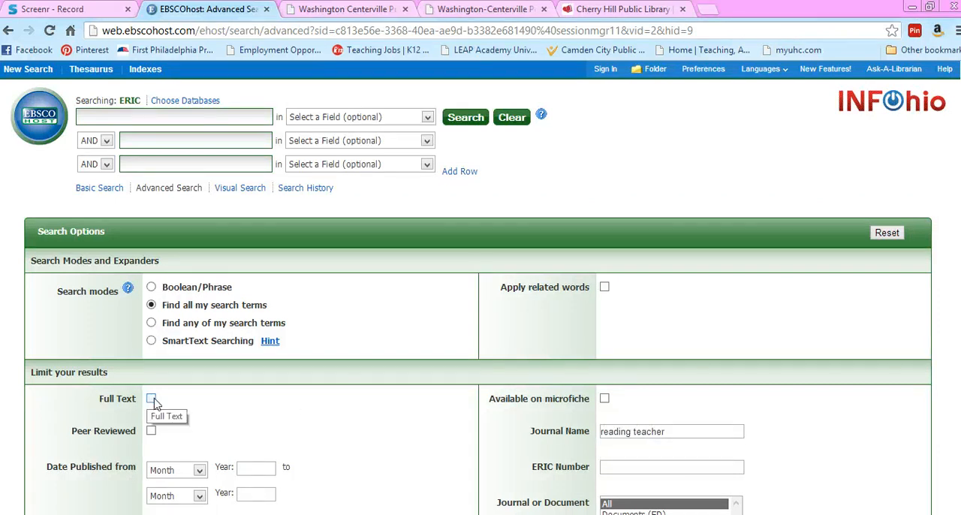
click(150, 397)
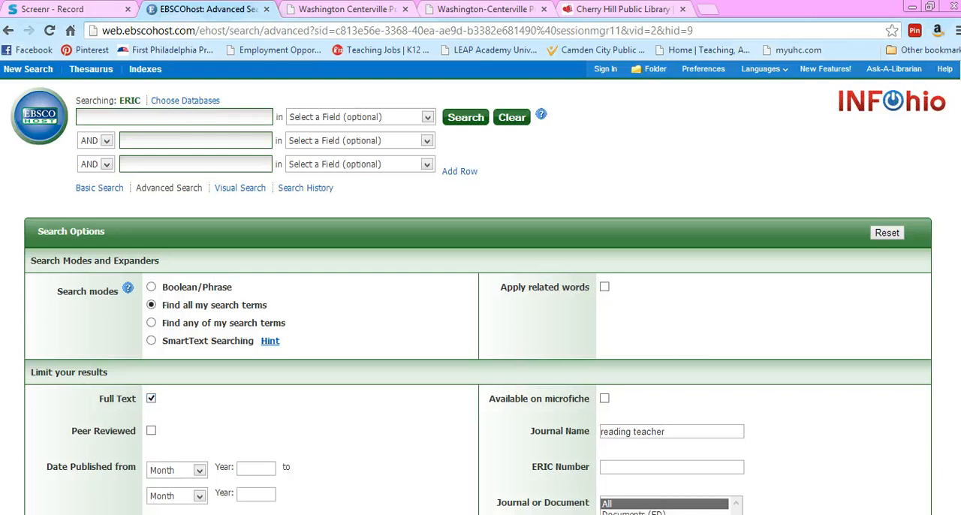
scroll(down, 3)
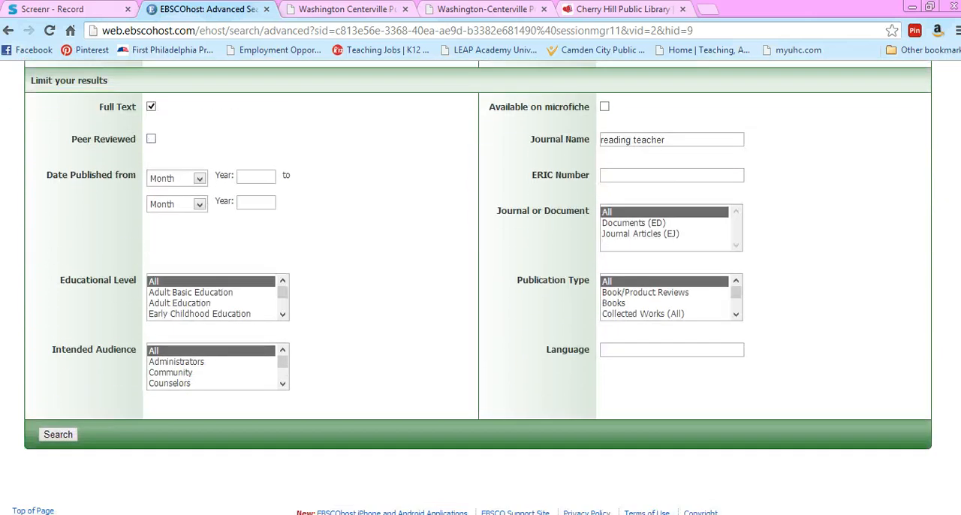
click(640, 234)
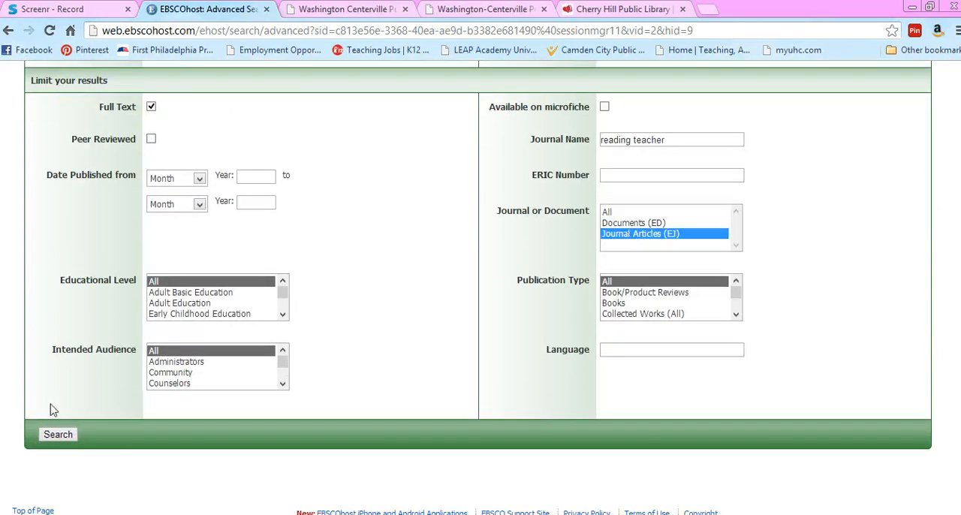
click(57, 434)
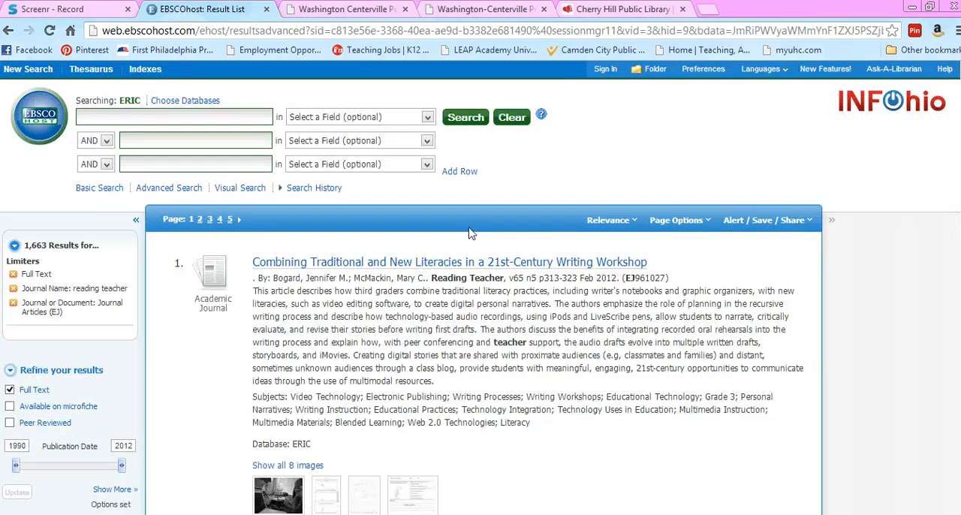
mouse_move(357, 261)
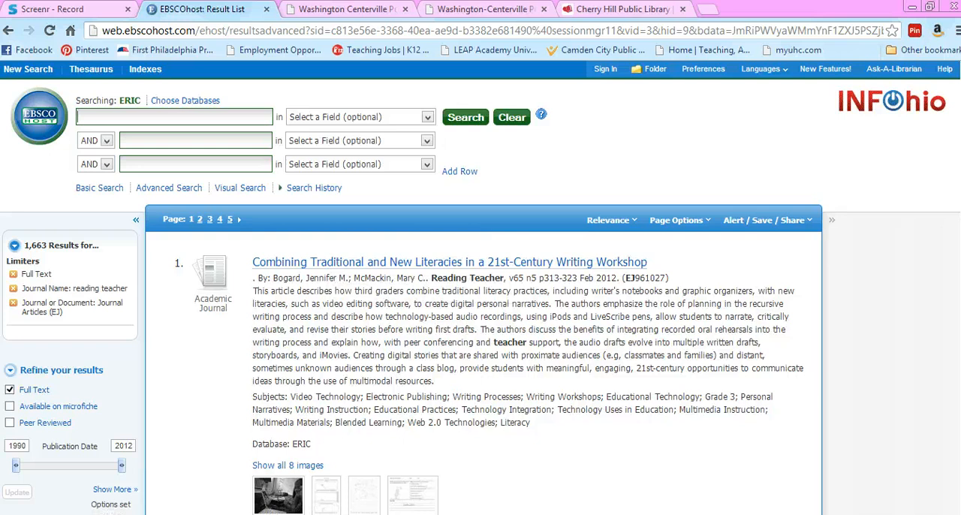
Step: View the PDF of the first result, Combining Traditional and New Literacies in a 21st-Century Writing Workshop
scroll(down, 3)
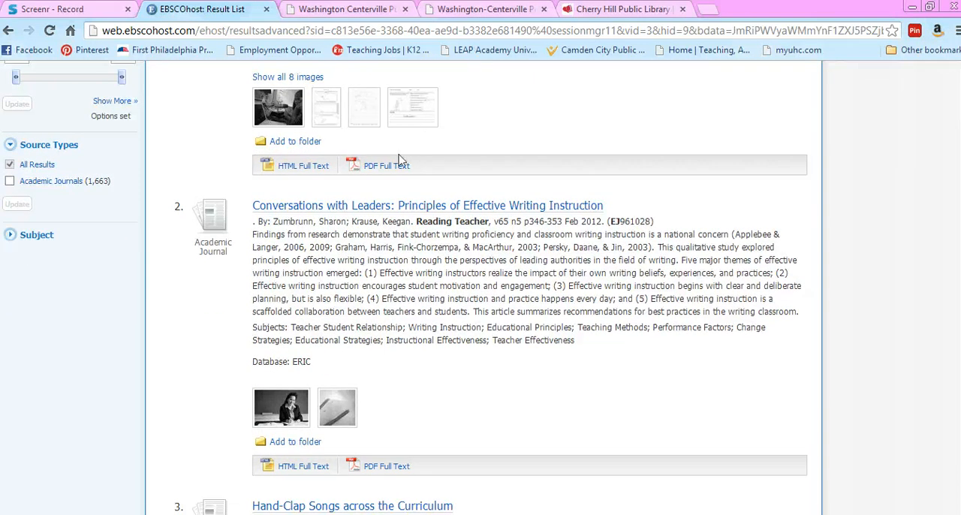
click(387, 165)
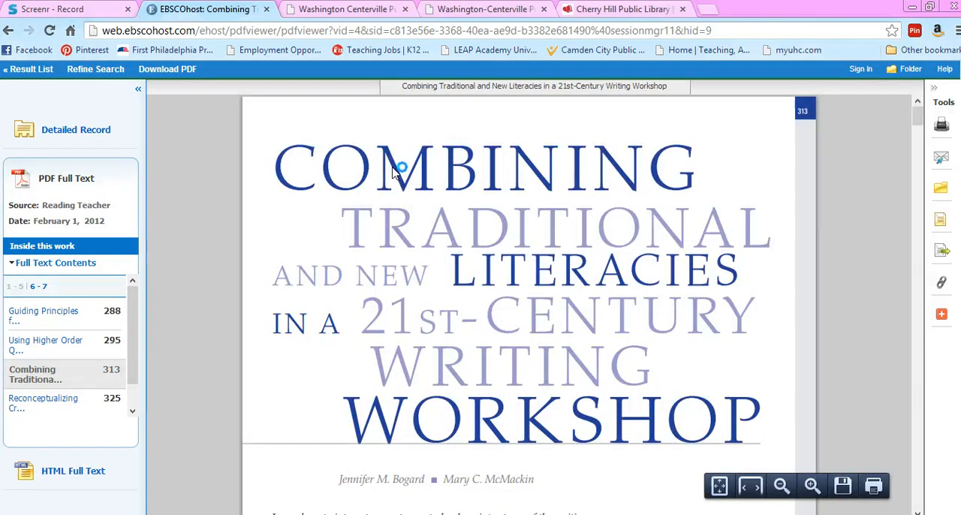
scroll(down, 3)
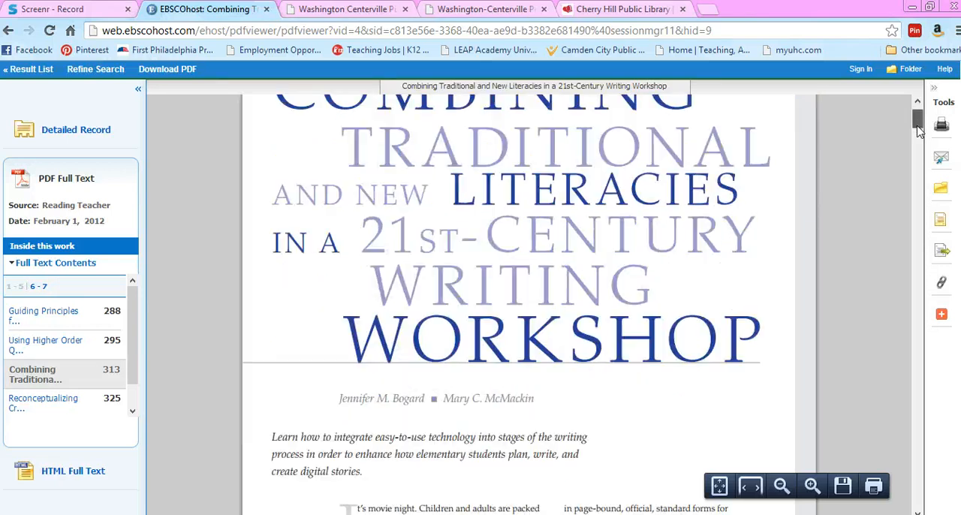
scroll(up, 3)
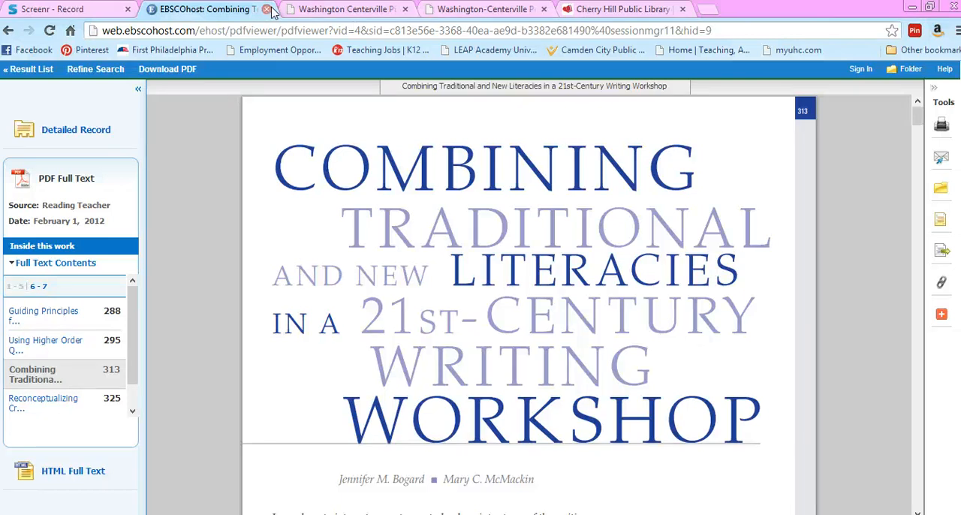
mouse_move(345, 9)
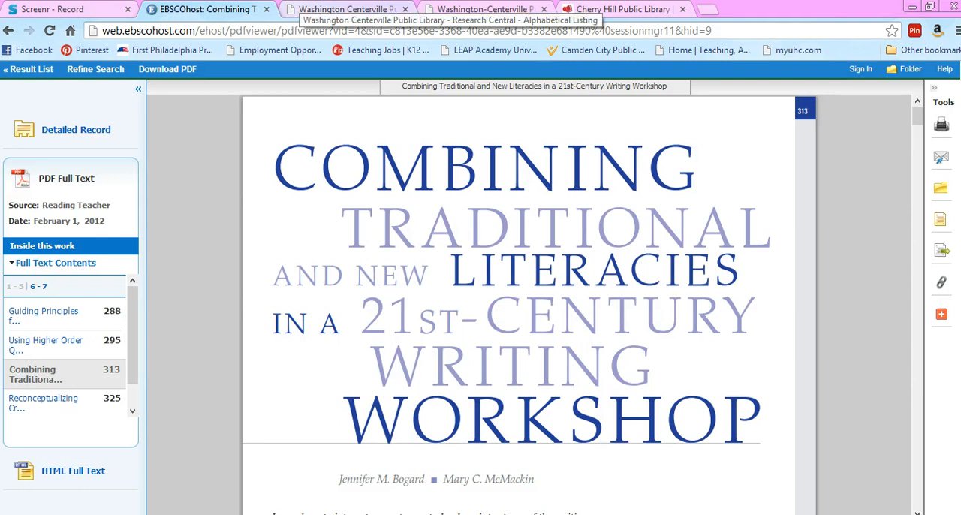
Step: Show the Washington Centerville library's alphabetical database list at the EBSCOhost Databases entry
click(345, 9)
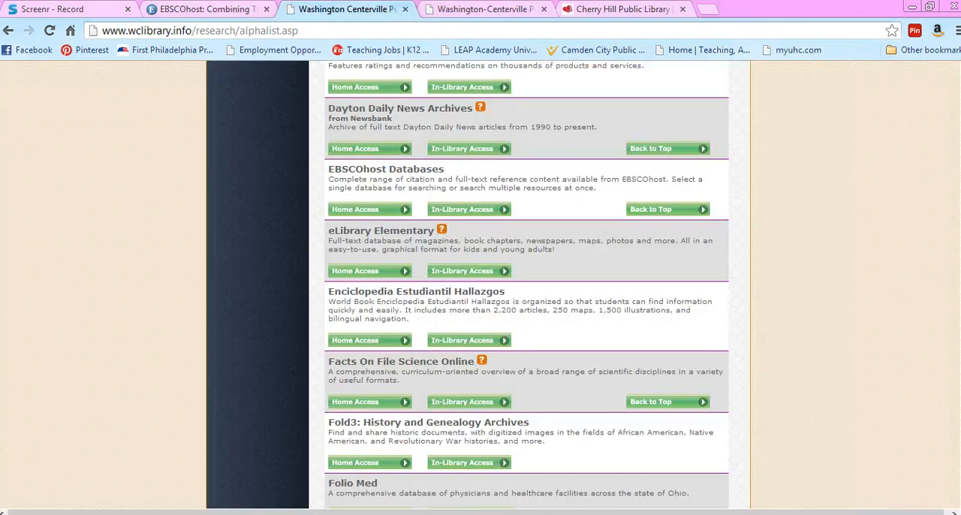
right_click(843, 162)
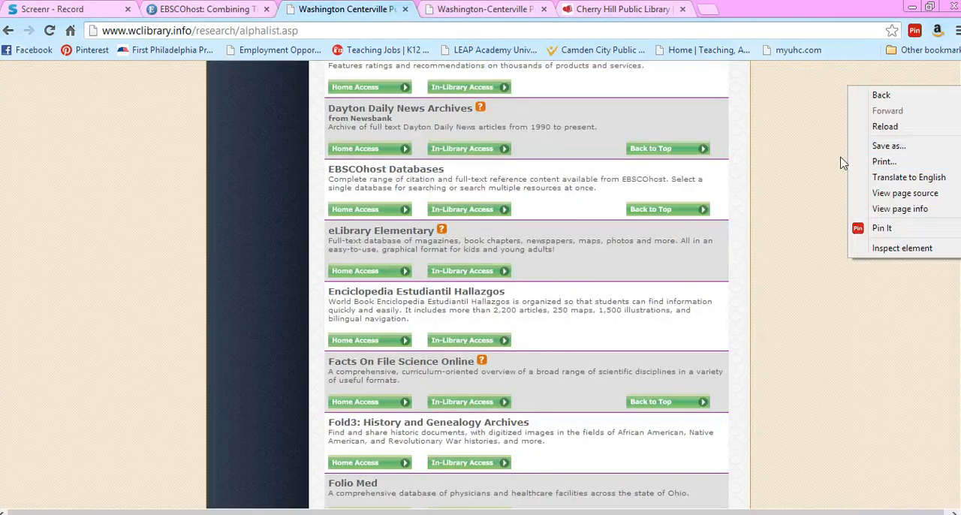
scroll(up, 3)
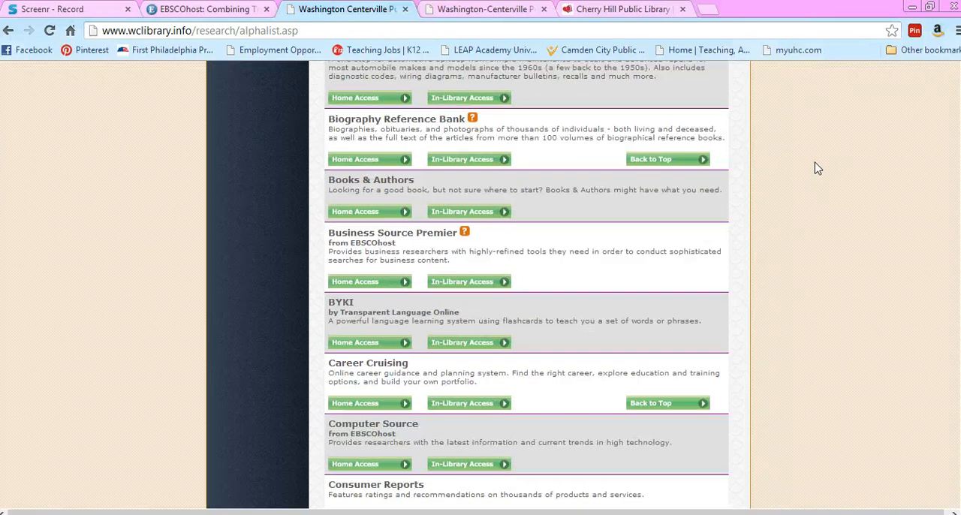
scroll(up, 3)
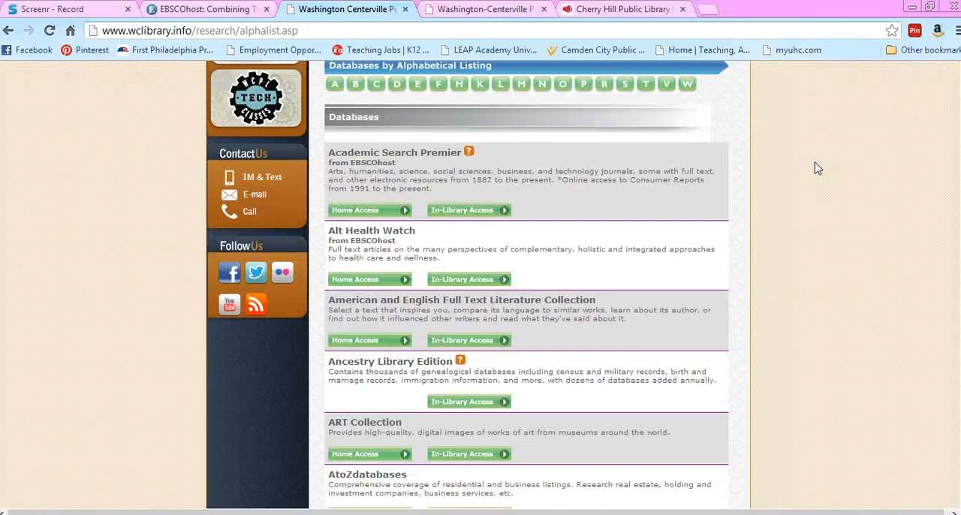
scroll(up, 3)
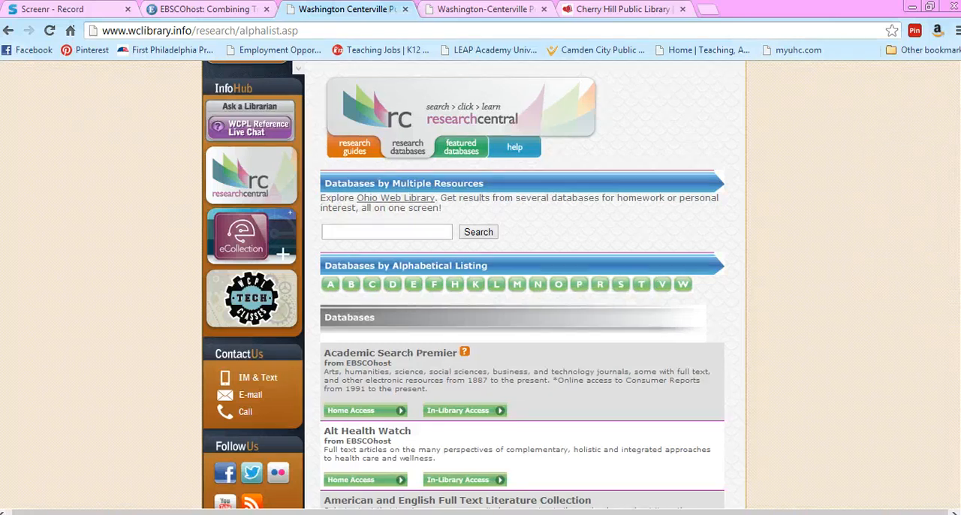
scroll(down, 3)
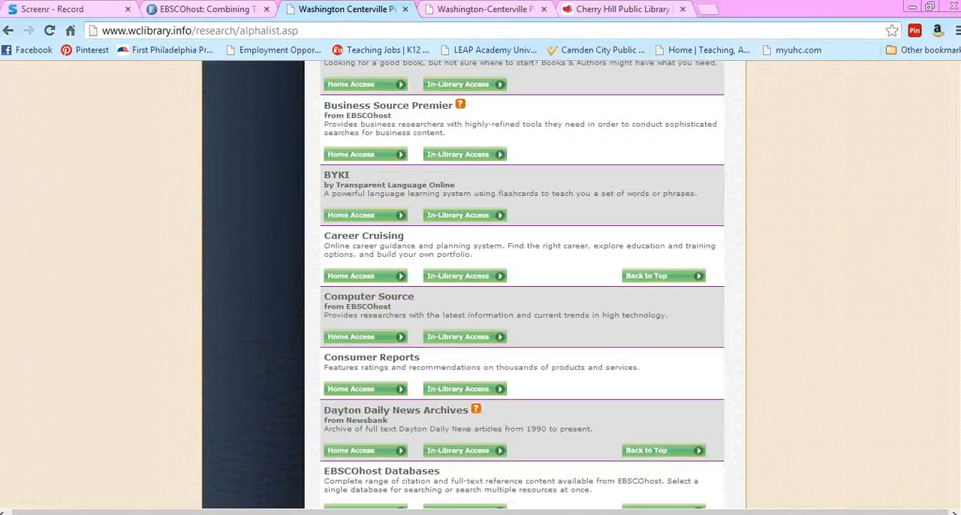
scroll(down, 3)
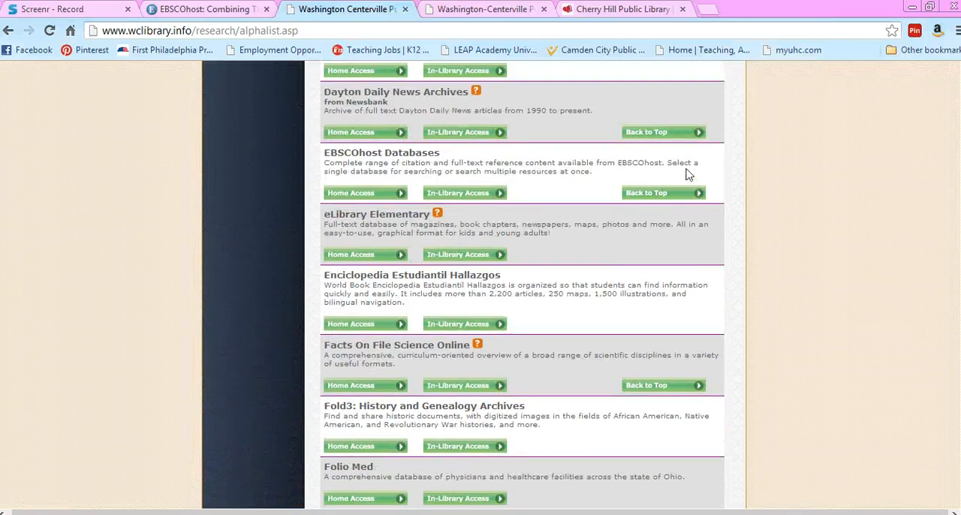
mouse_move(473, 202)
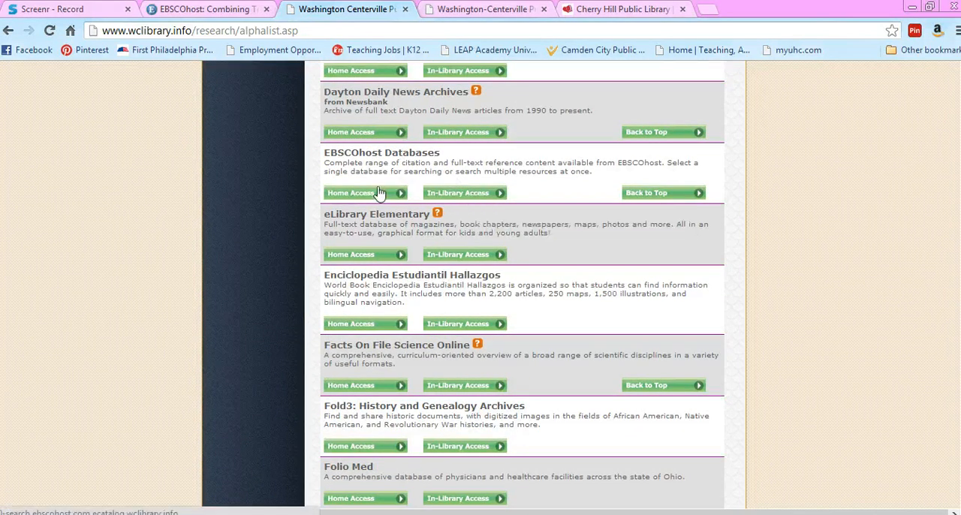
Step: Start Home Access for EBSCOhost Databases, reaching the eCatalog library-card login page
click(365, 192)
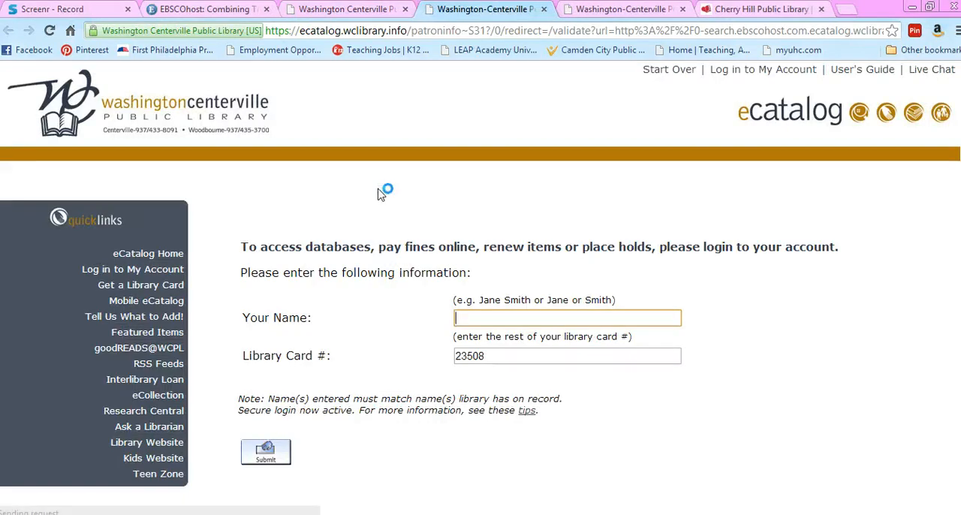
mouse_move(397, 290)
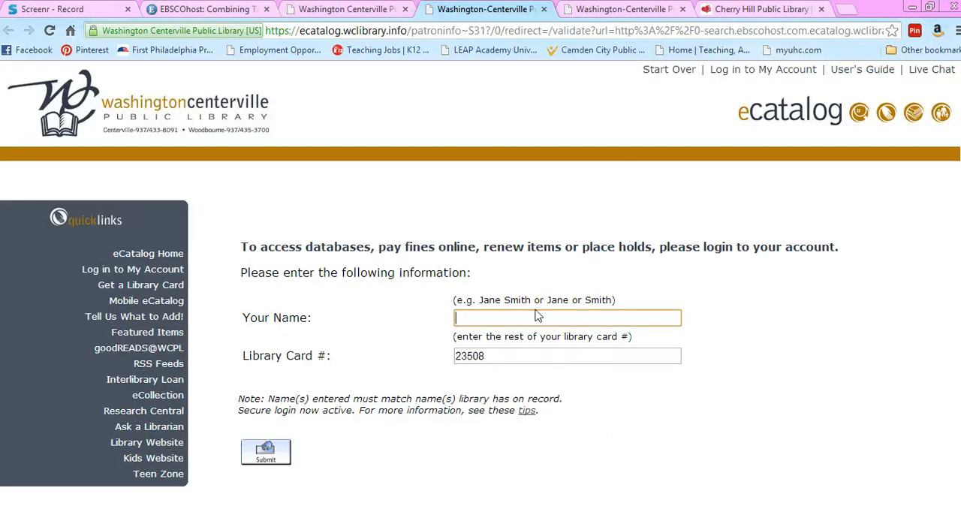
mouse_move(758, 9)
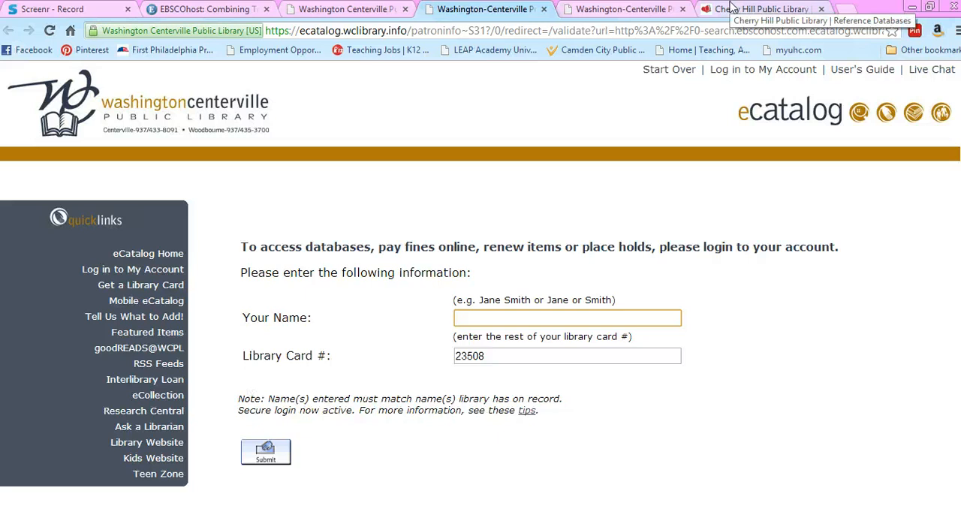
Step: Switch to the Cherry Hill Public Library Reference Databases page
click(763, 9)
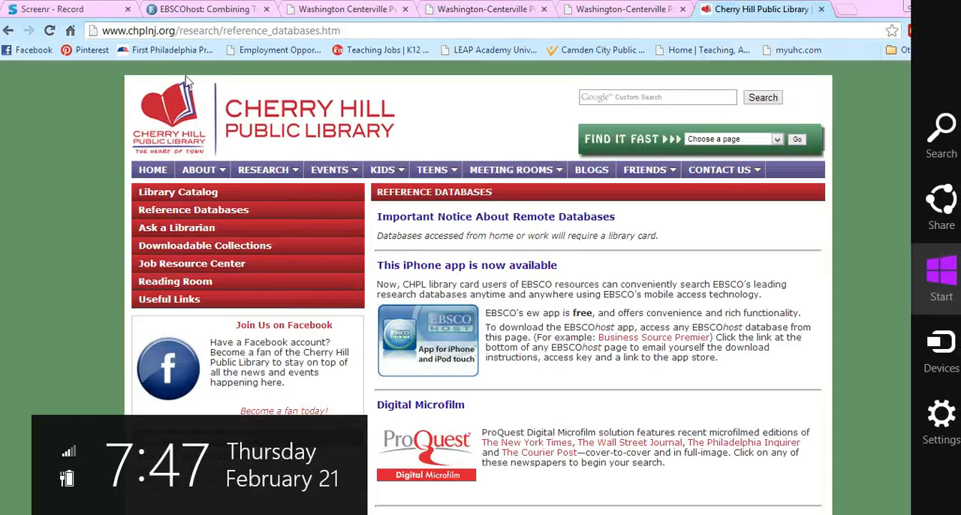
mouse_move(504, 337)
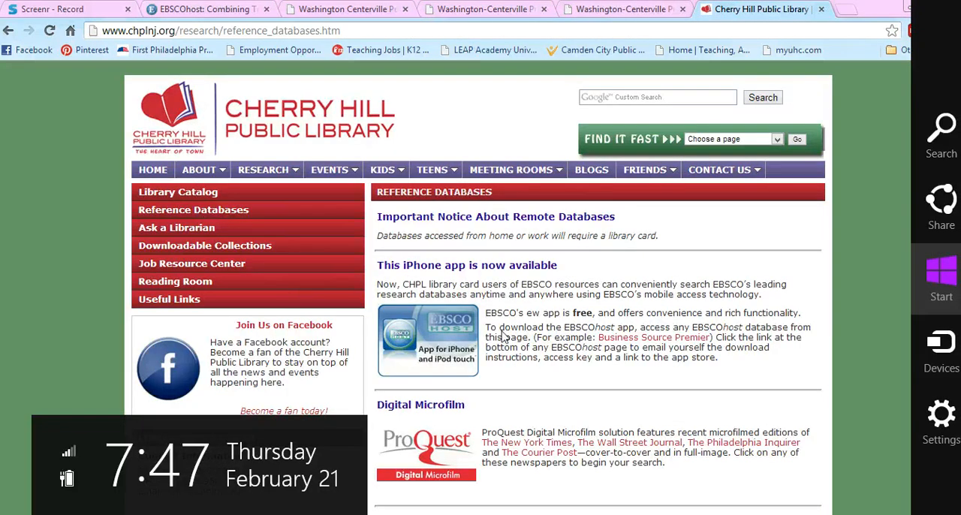
mouse_move(432, 344)
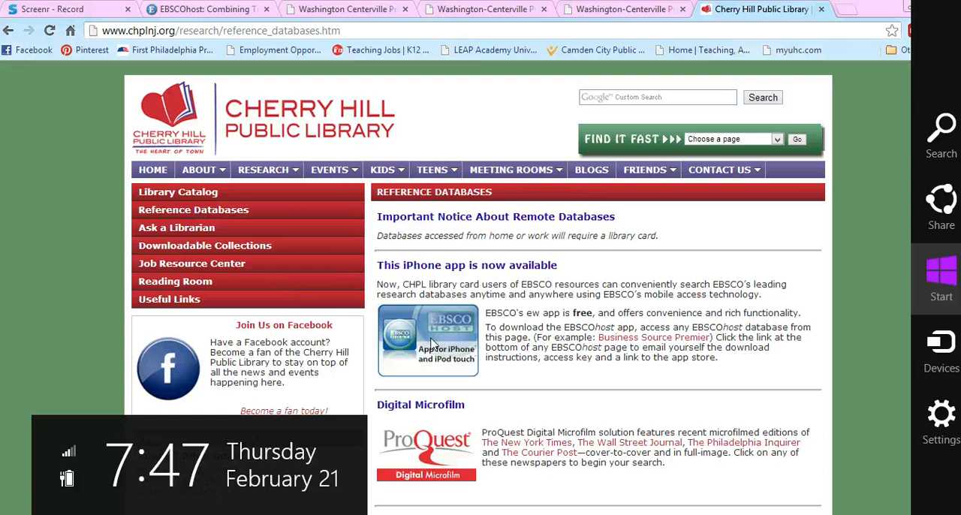
mouse_move(81, 219)
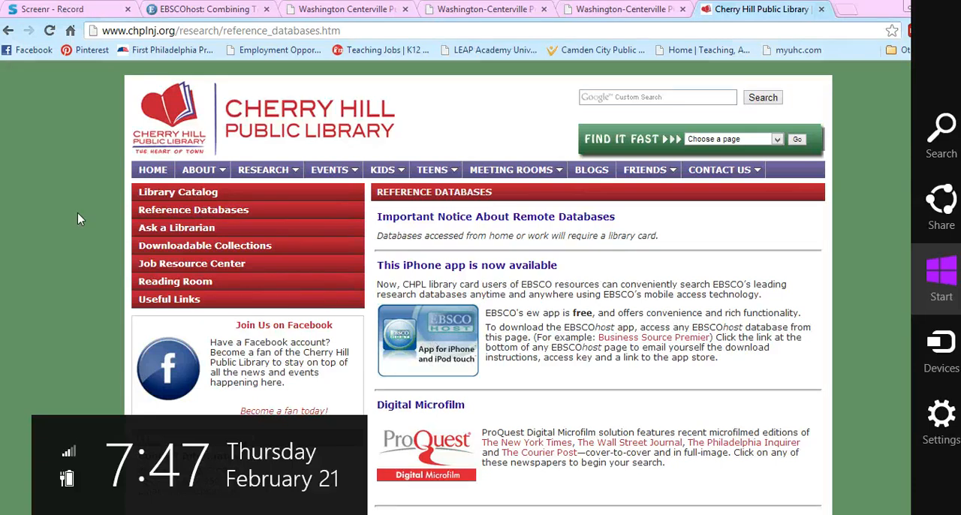